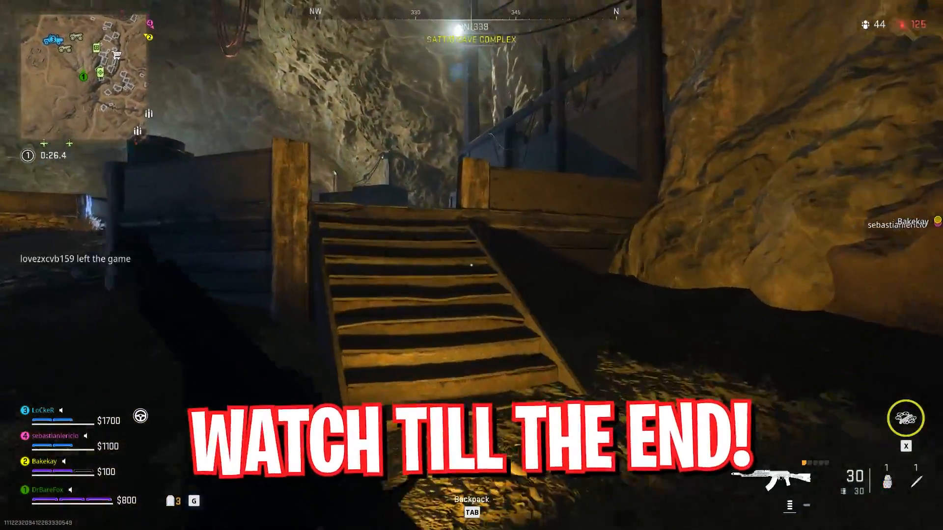
pyautogui.moveTo(472, 266)
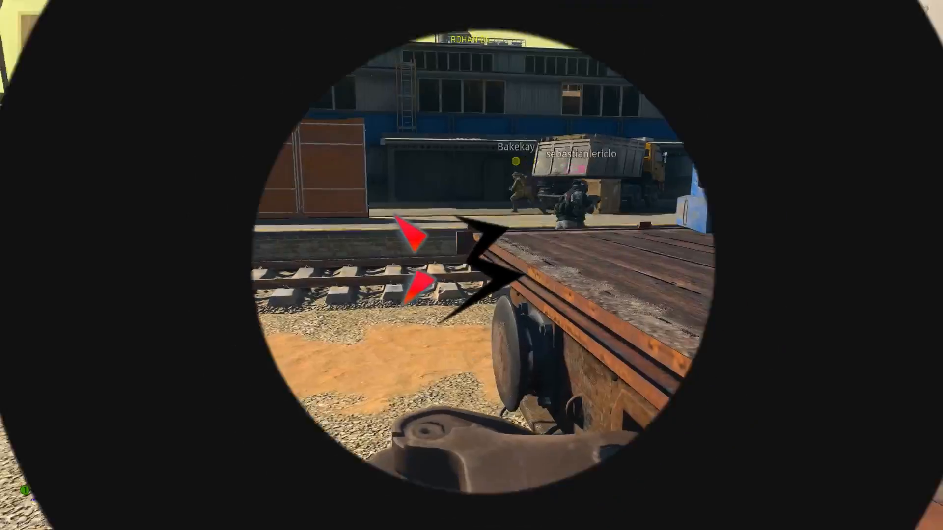
# - Reach Windows Update's advanced options, covering optional updates and delivery optimization
pyautogui.rightClick(471, 266)
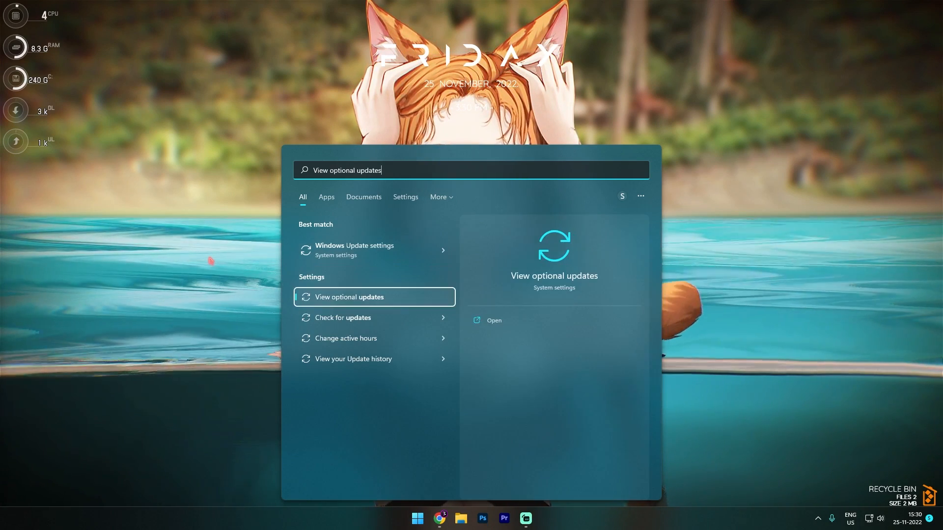
pyautogui.click(350, 296)
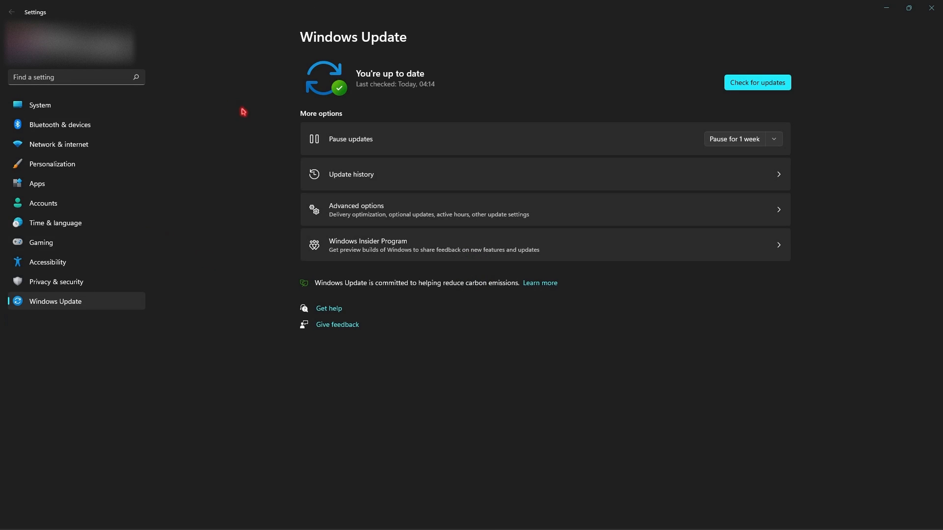
pyautogui.moveTo(266, 133)
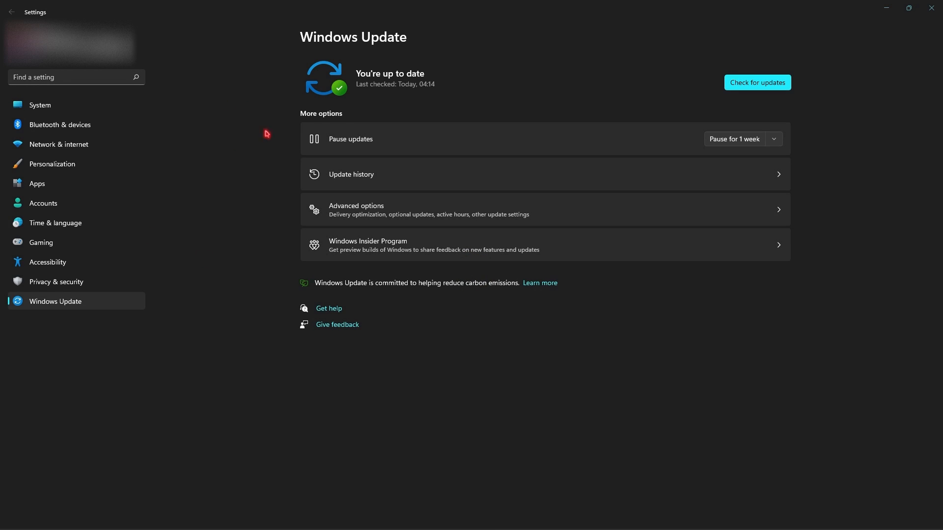
pyautogui.moveTo(341, 118)
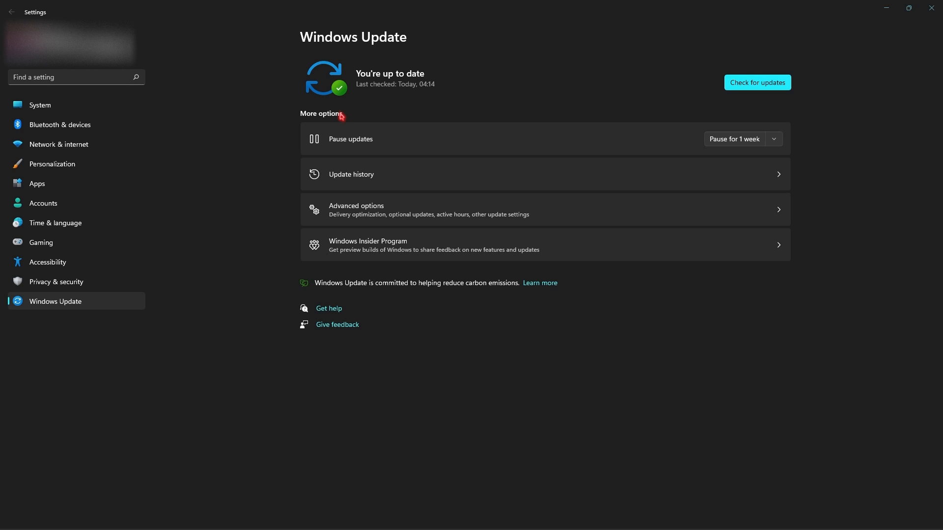
pyautogui.moveTo(274, 136)
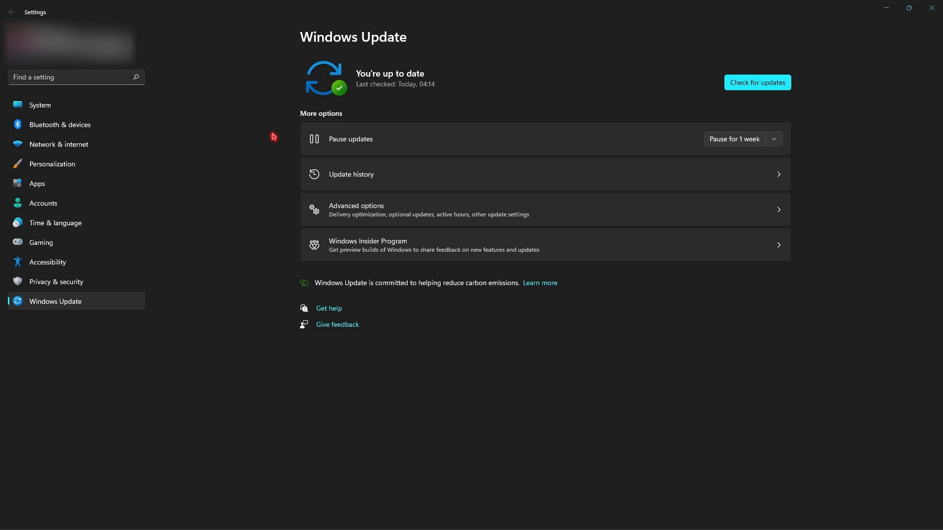
pyautogui.moveTo(231, 158)
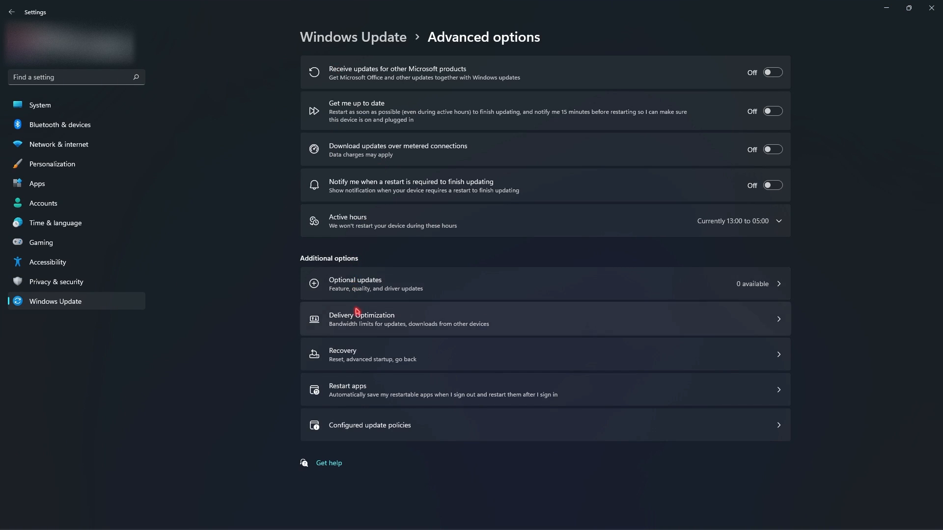
pyautogui.click(363, 318)
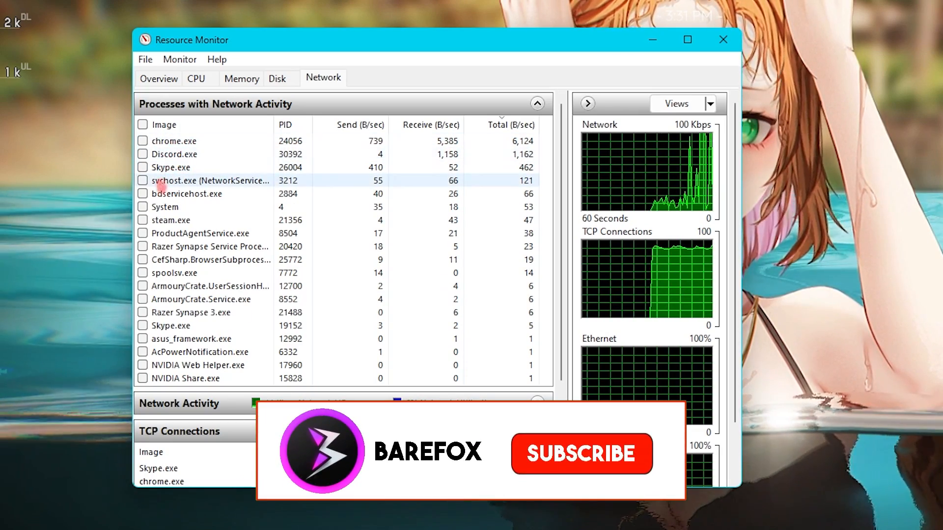
# - Filter Resource Monitor's TCP connections to chrome.exe, Discord.exe and Skype.exe
pyautogui.click(143, 141)
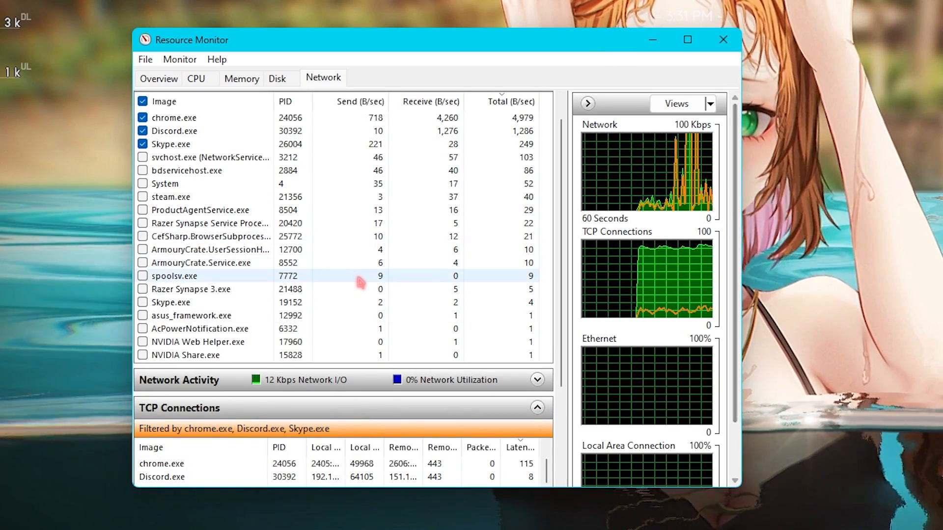
pyautogui.rightClick(175, 131)
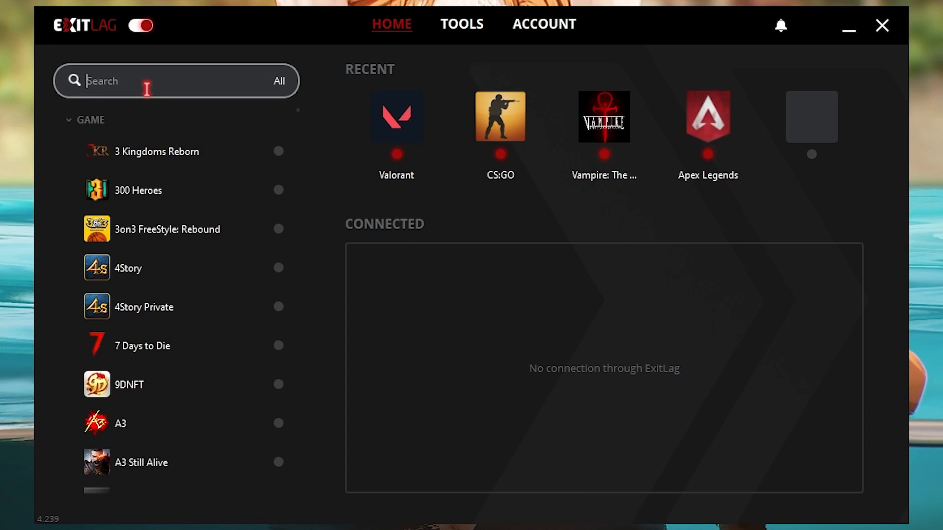
# - Find Call Of Duty: MWII | WZ2.0 via 'cod', set region SG Singapore01 and apply its routes
pyautogui.write('c')
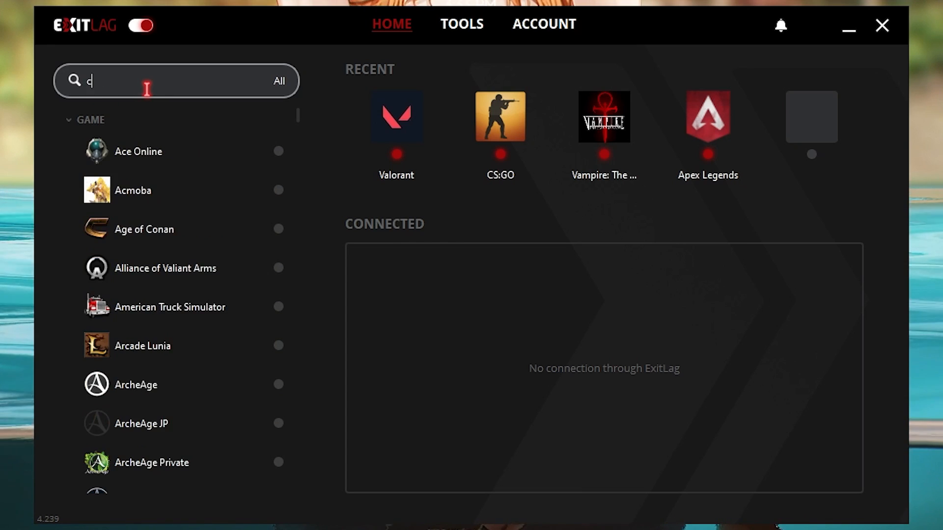
pyautogui.write('od')
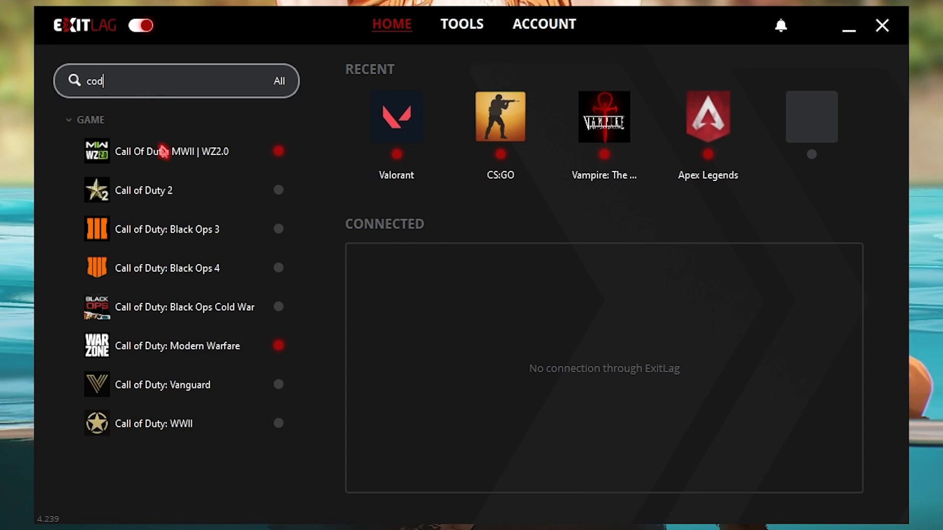
pyautogui.click(171, 152)
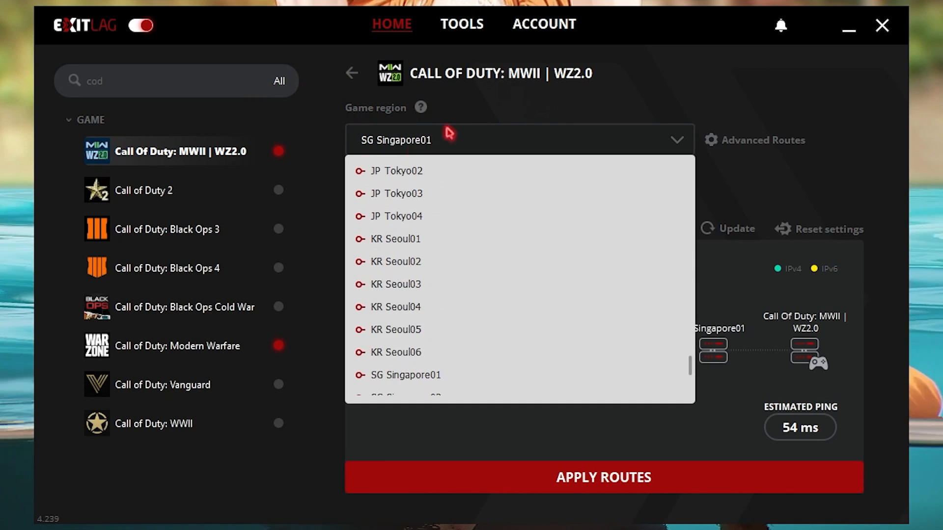
pyautogui.click(404, 375)
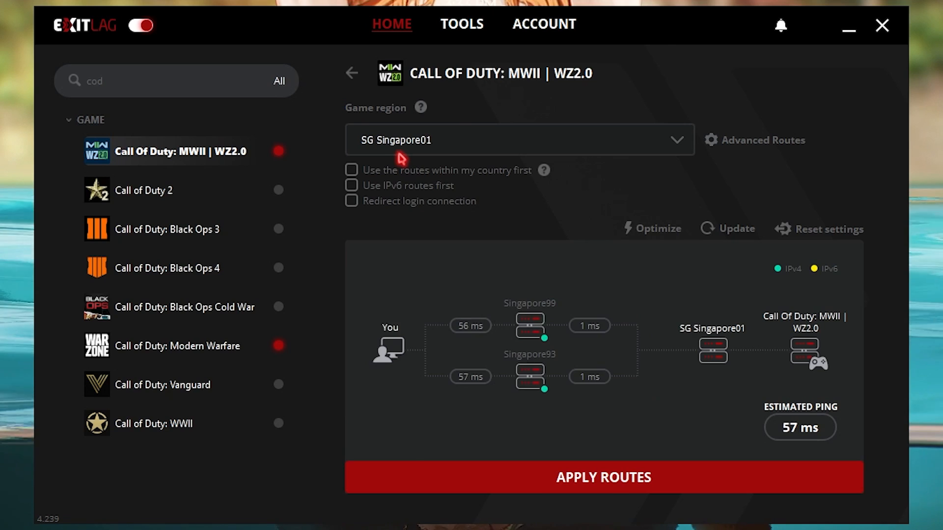
pyautogui.moveTo(398, 157)
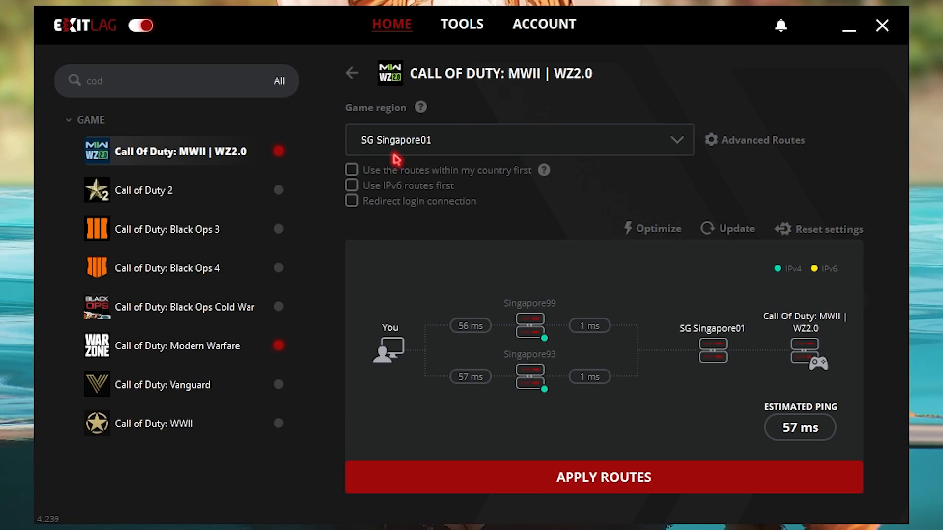
pyautogui.moveTo(824, 453)
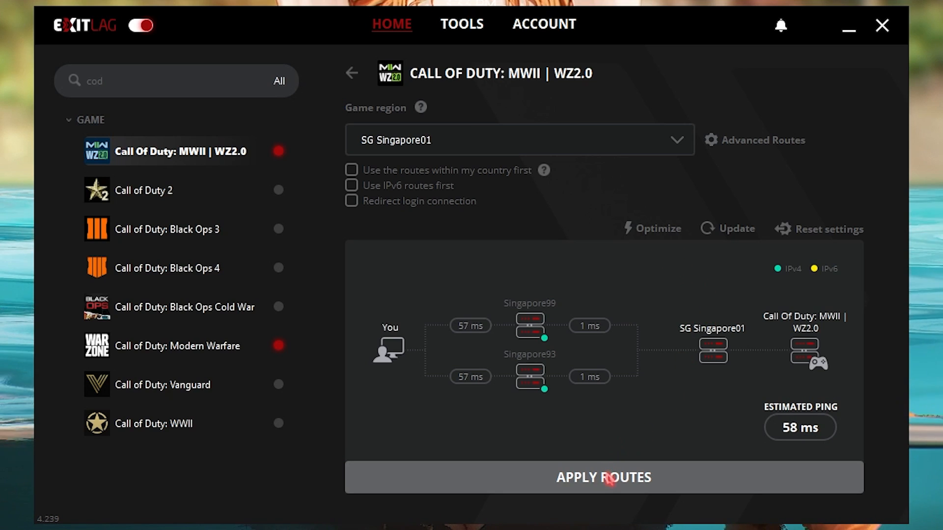
pyautogui.click(352, 73)
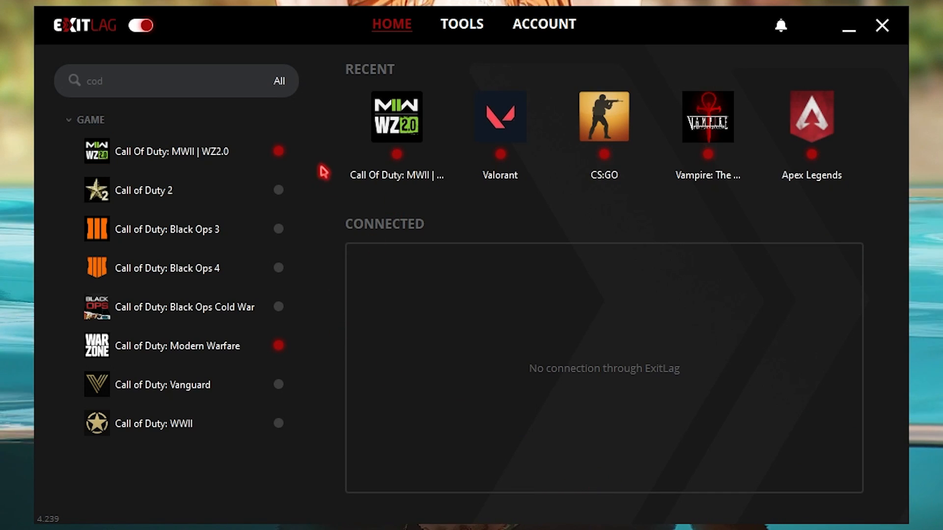
pyautogui.moveTo(354, 182)
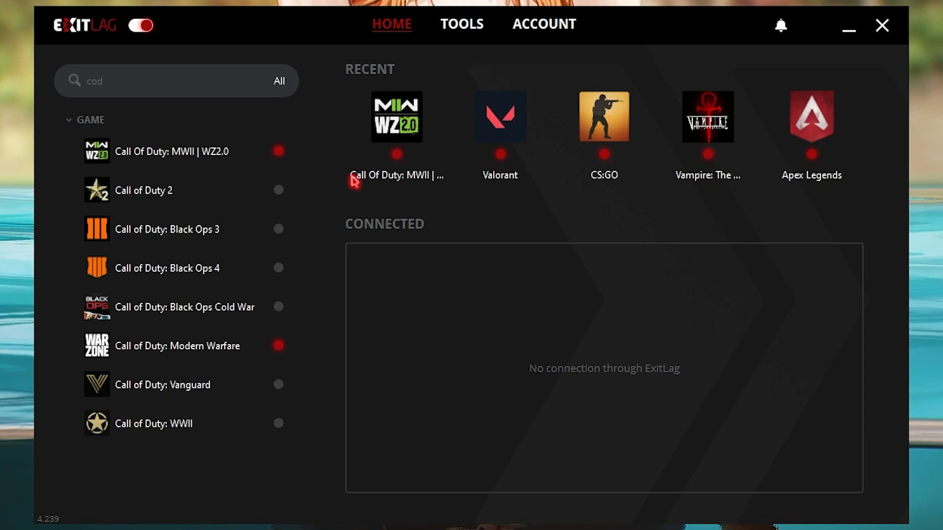
pyautogui.moveTo(476, 20)
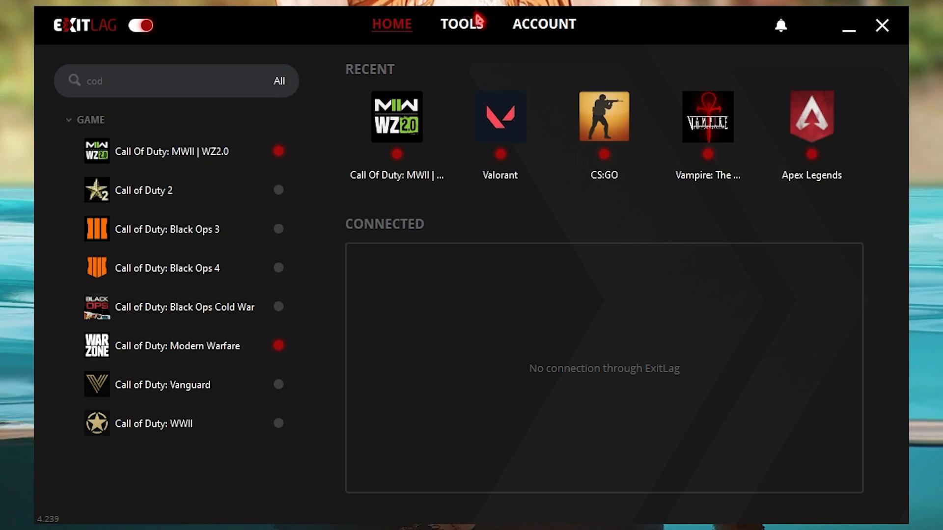
# - Show ExitLag's FPS Boost tweaks and turn on Disable SuperFetch
pyautogui.click(461, 24)
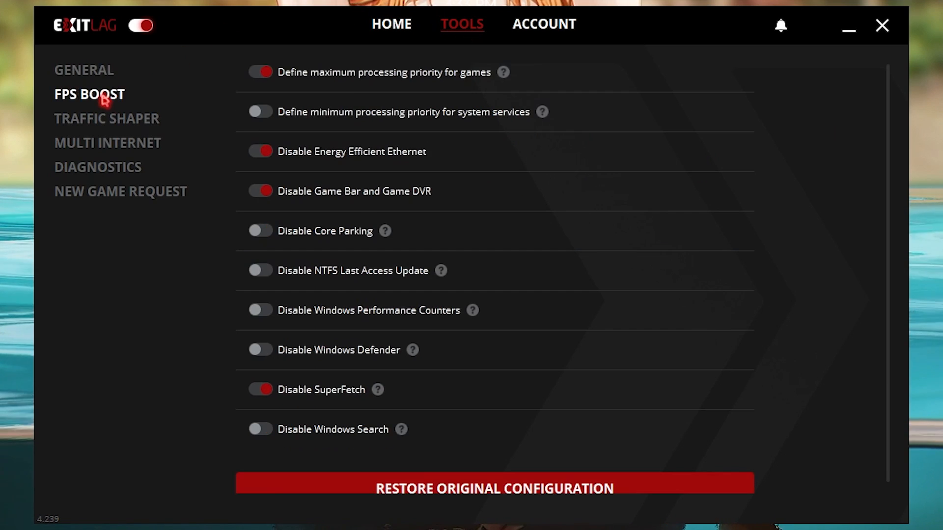
pyautogui.click(259, 72)
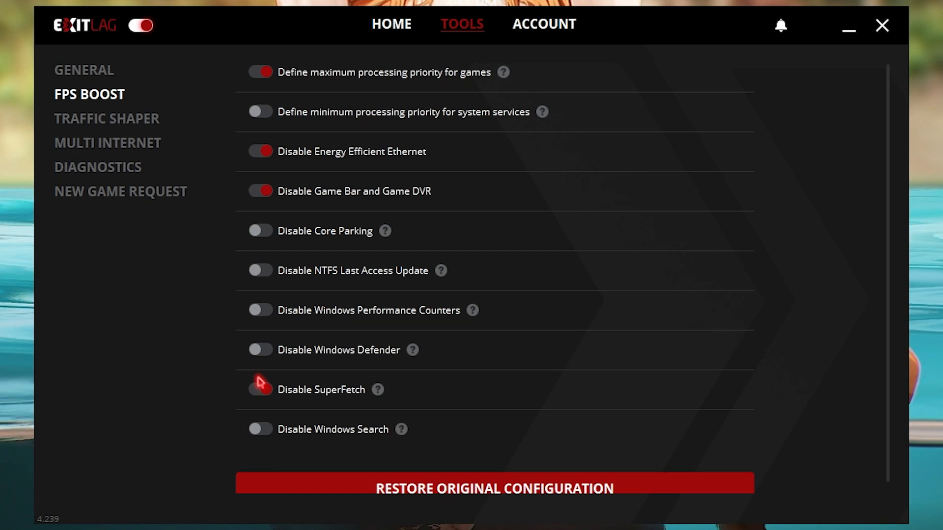
pyautogui.click(259, 389)
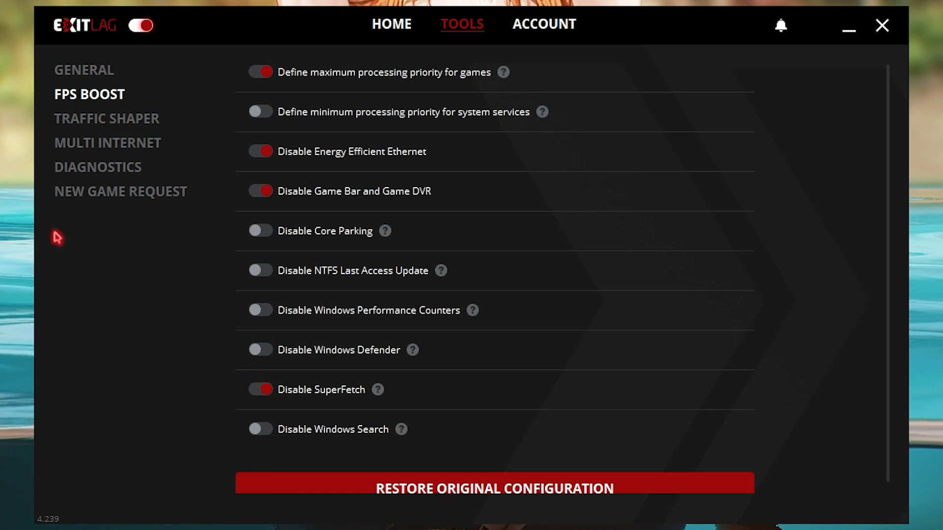
pyautogui.moveTo(538, 167)
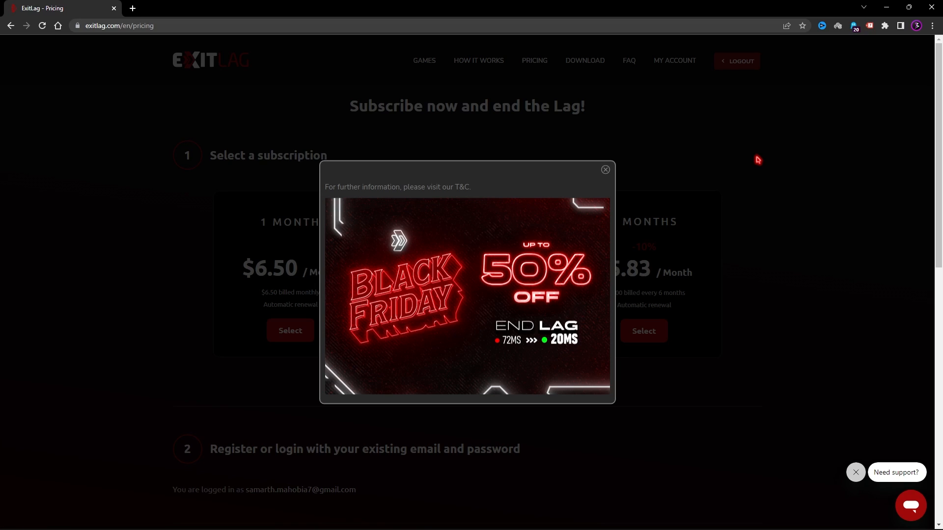
pyautogui.moveTo(403, 289)
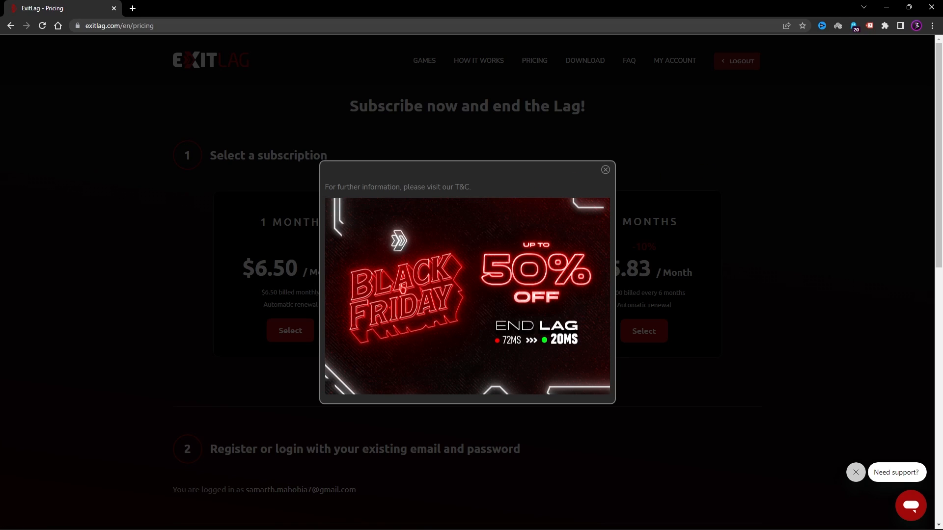
pyautogui.moveTo(612, 173)
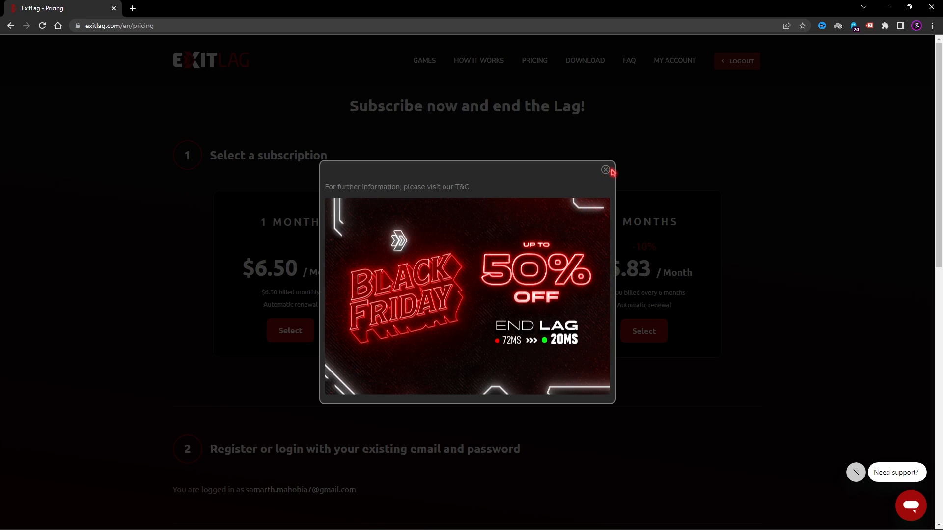
# - Dismiss the Black Friday popup on ExitLag's pricing page
pyautogui.click(605, 170)
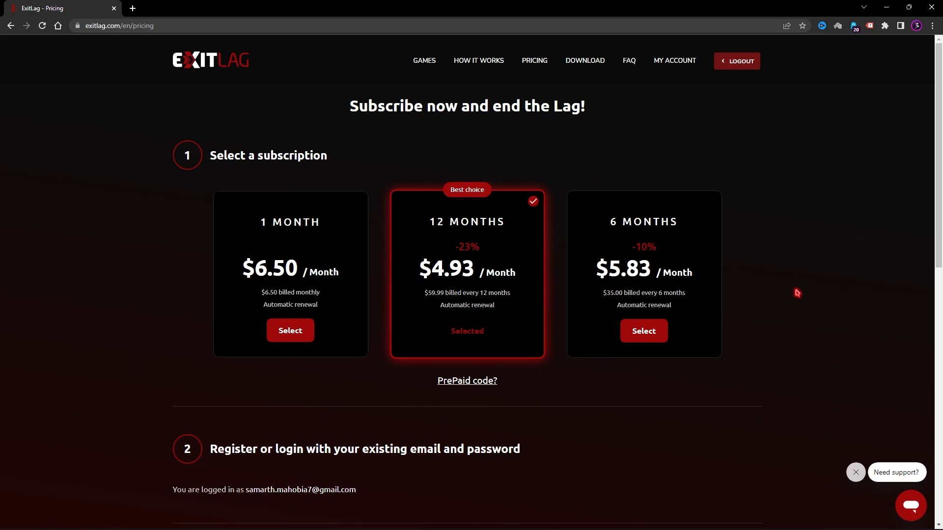
pyautogui.moveTo(796, 171)
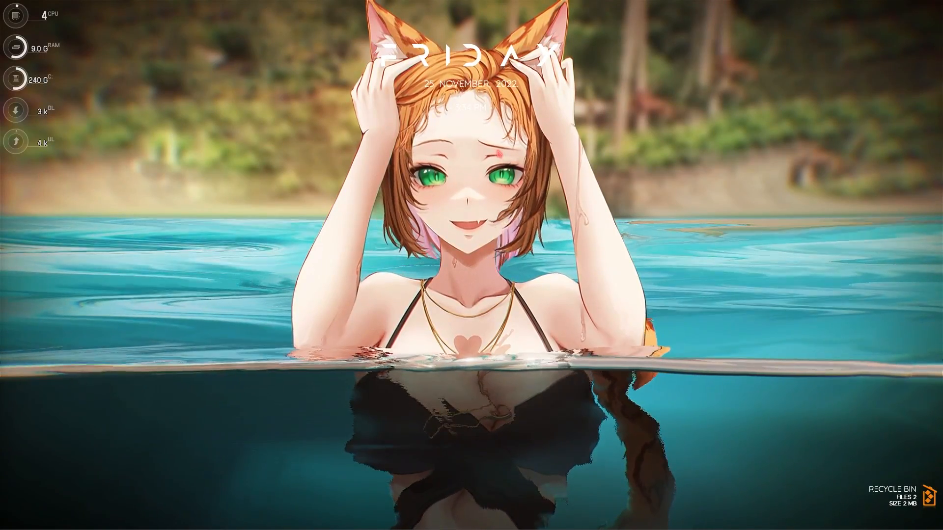
# - Run 'ping 8.8.8.8' and 'ping 1.1.1.1' in Command Prompt and compare their 8 ms averages
pyautogui.click(405, 517)
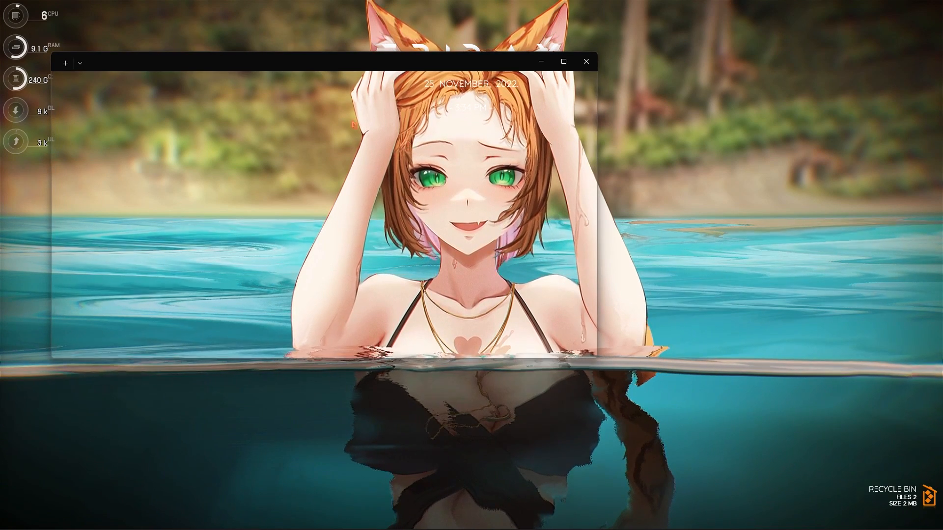
pyautogui.write('p')
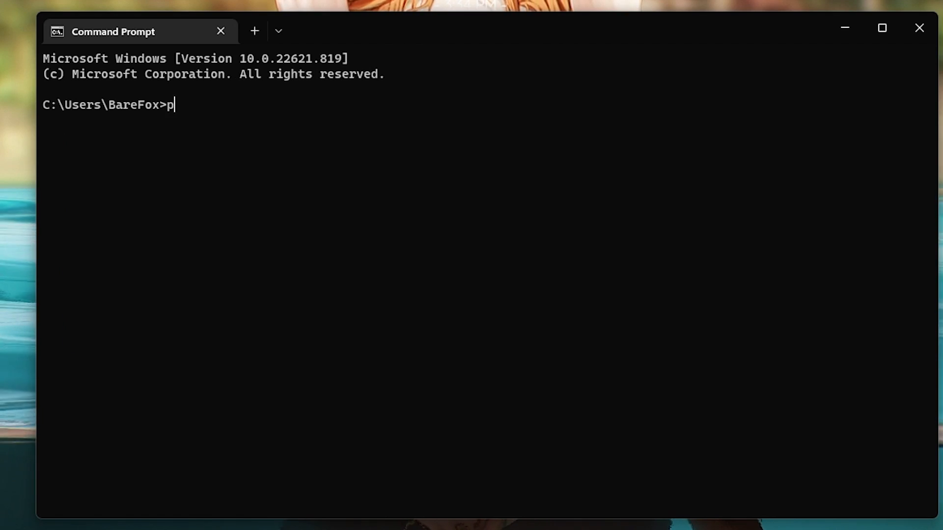
pyautogui.write('ing 8.8.8.8')
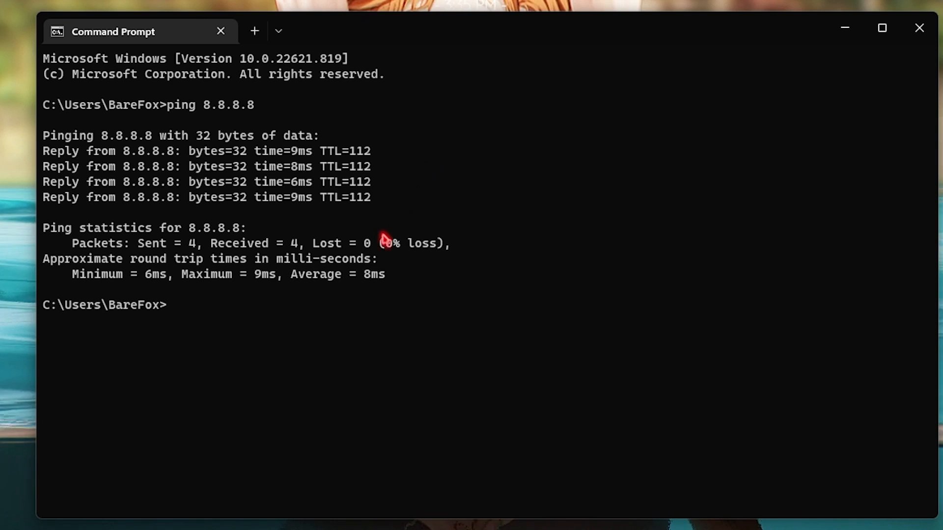
pyautogui.moveTo(351, 281)
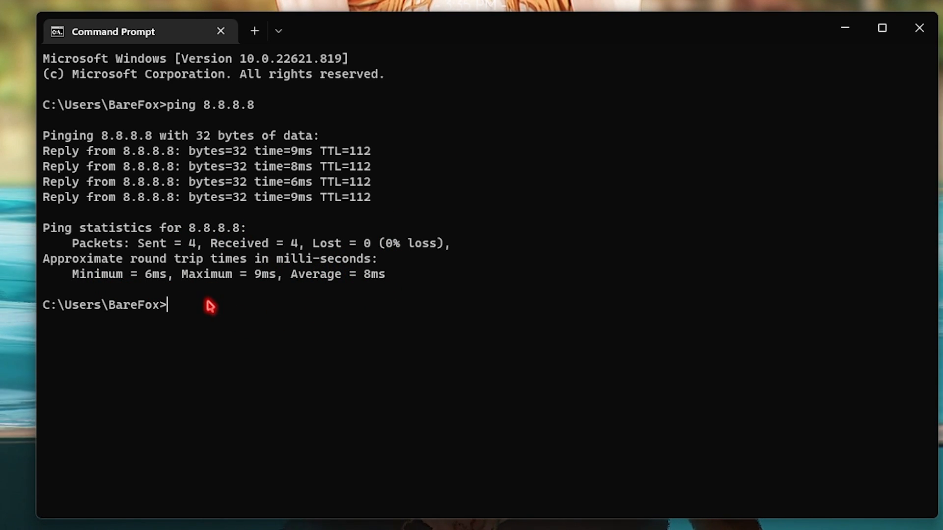
pyautogui.write('ping')
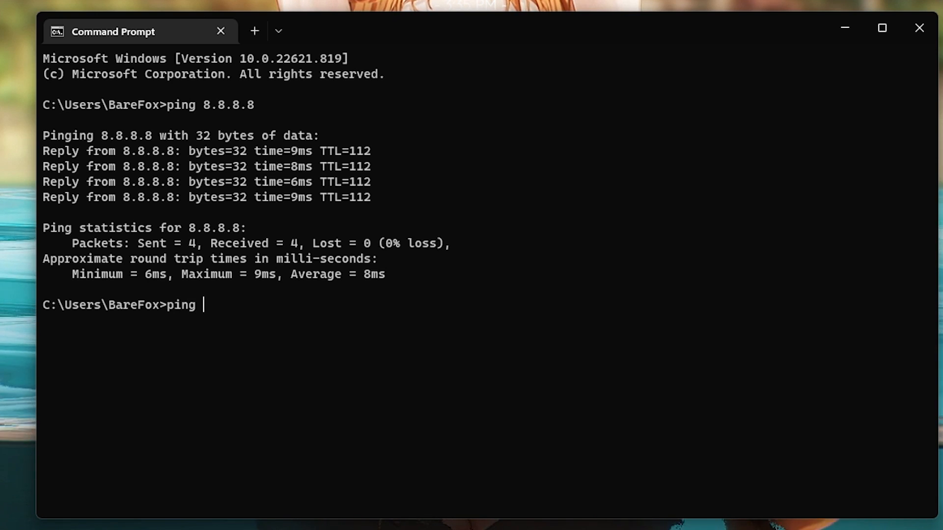
pyautogui.write('1.1.1.')
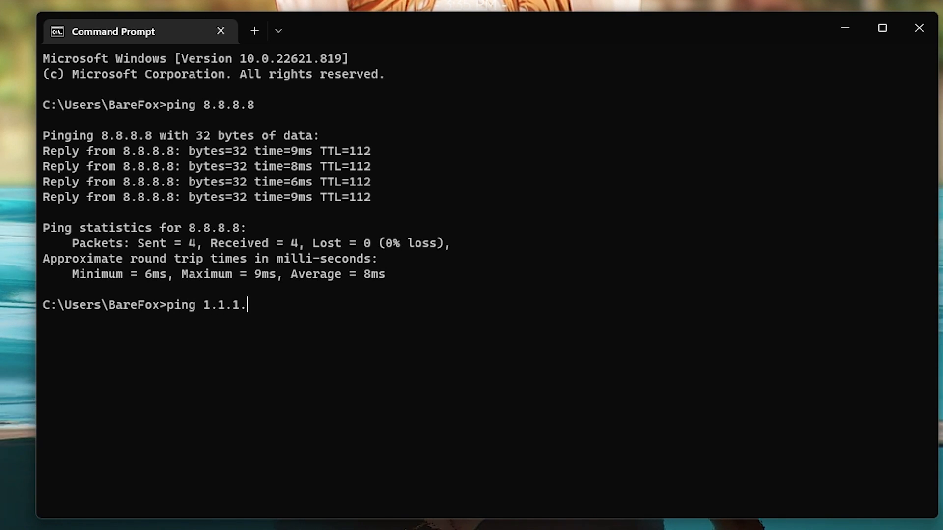
pyautogui.press('Return')
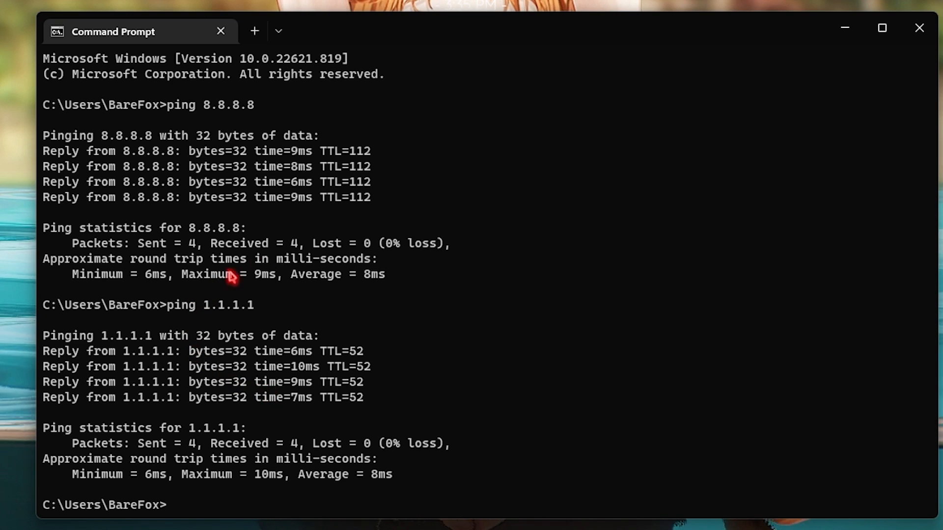
pyautogui.moveTo(277, 361)
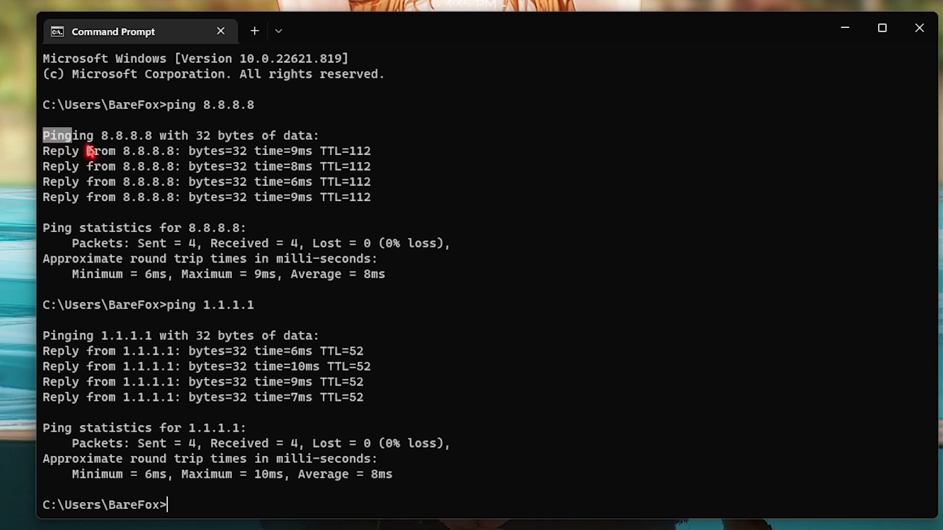
pyautogui.moveTo(184, 283)
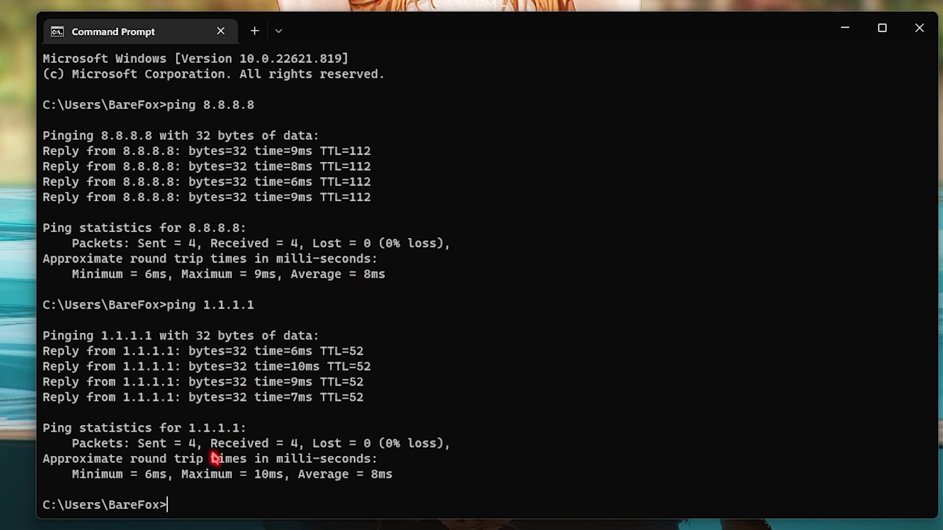
pyautogui.doubleClick(155, 474)
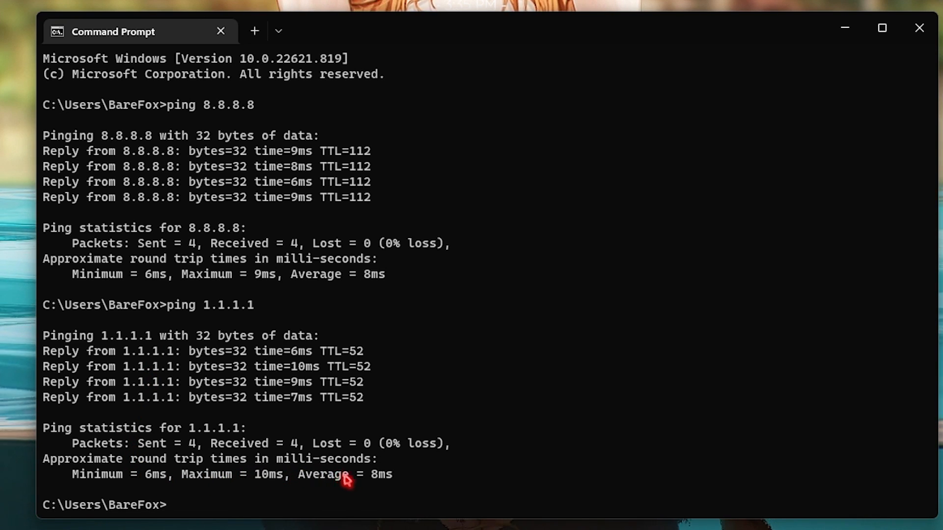
pyautogui.moveTo(136, 295)
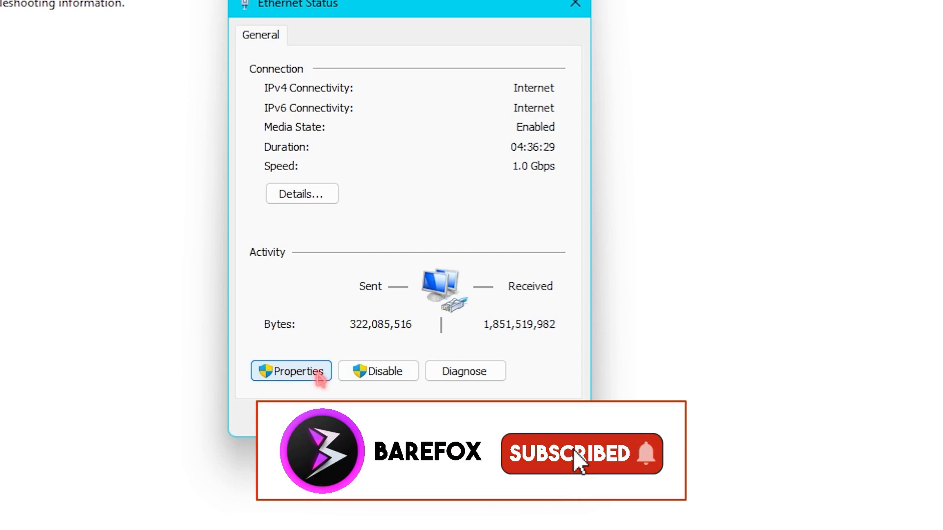
# - Set the Ethernet IPv4 DNS servers to 8.8.8.8 and 8.8.4.4 and apply them
pyautogui.click(291, 371)
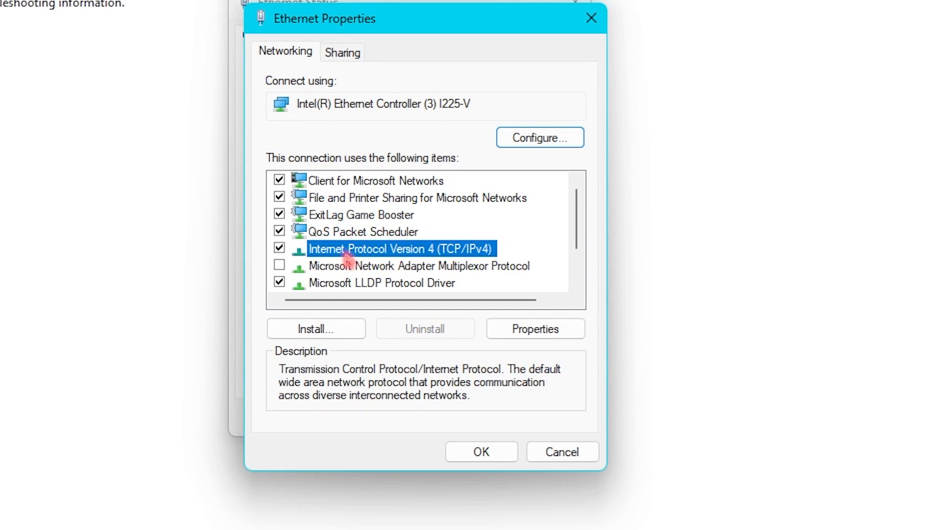
pyautogui.click(535, 329)
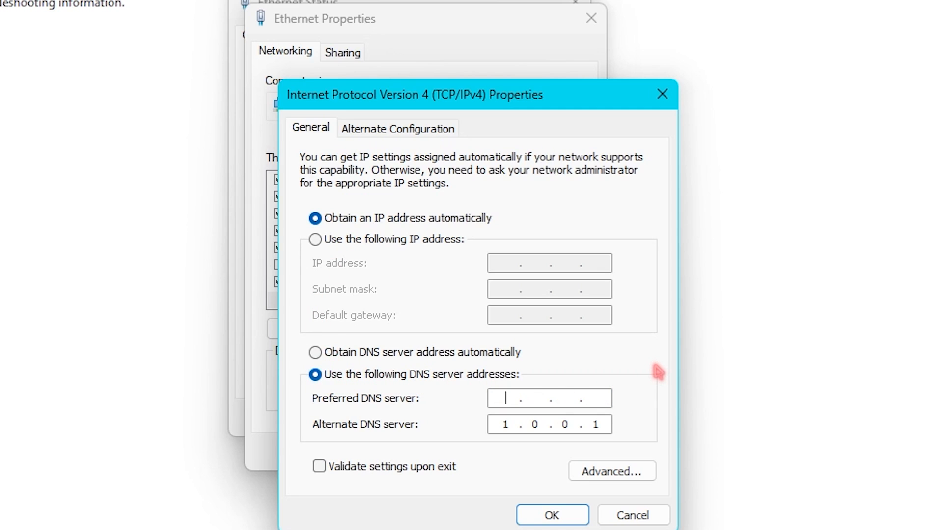
pyautogui.write('8.8.8.8')
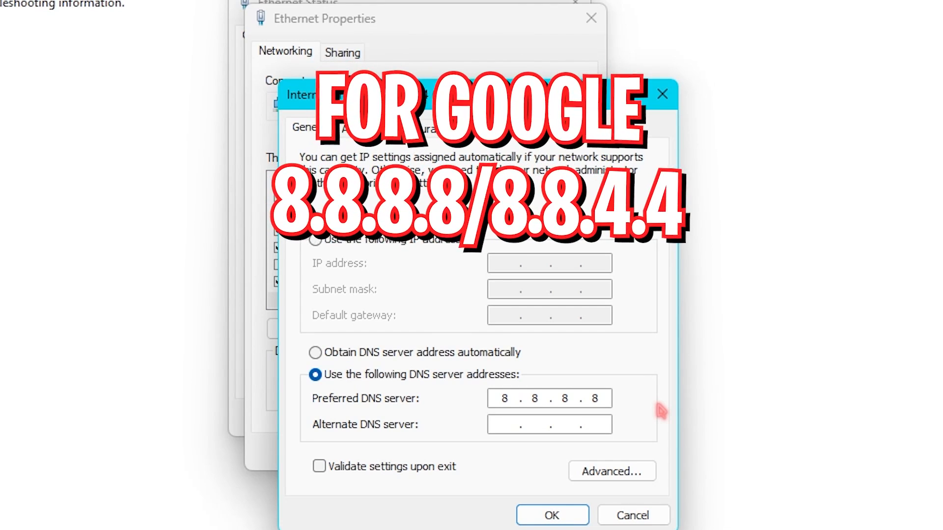
pyautogui.write('8.8.4.4')
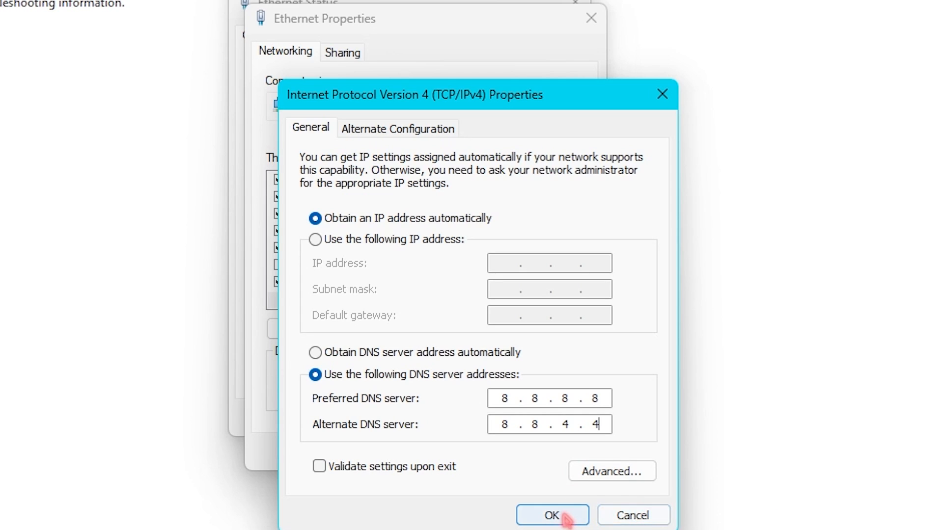
pyautogui.click(551, 516)
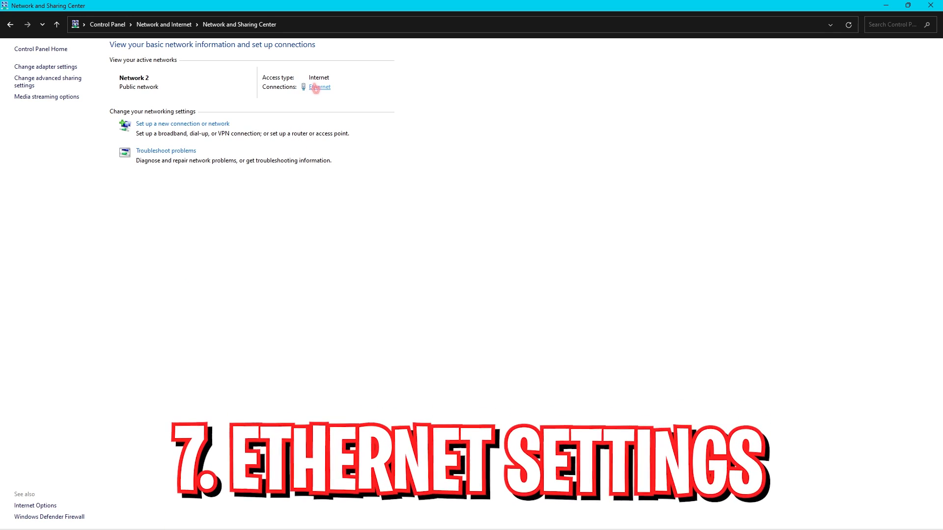
# - Uncheck 'Allow the computer to turn off this device to save power' for the Ethernet adapter
pyautogui.click(319, 86)
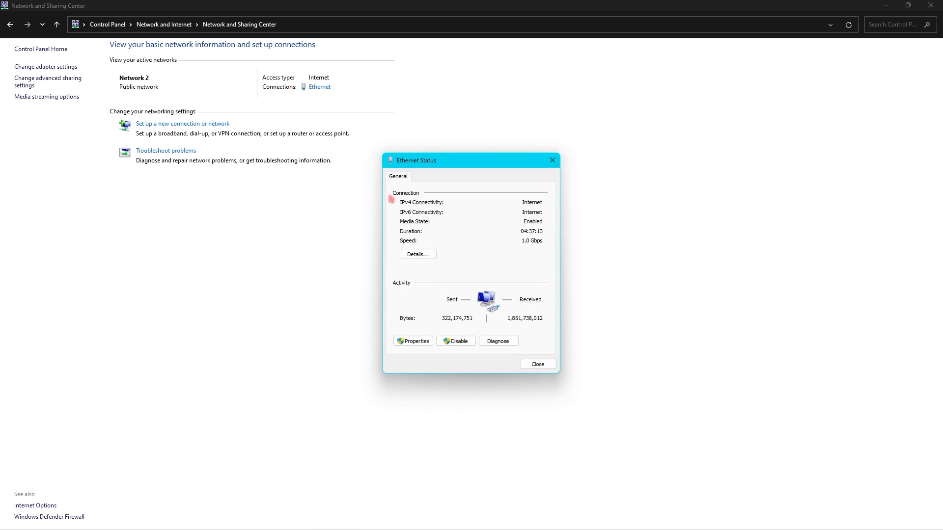
pyautogui.click(414, 340)
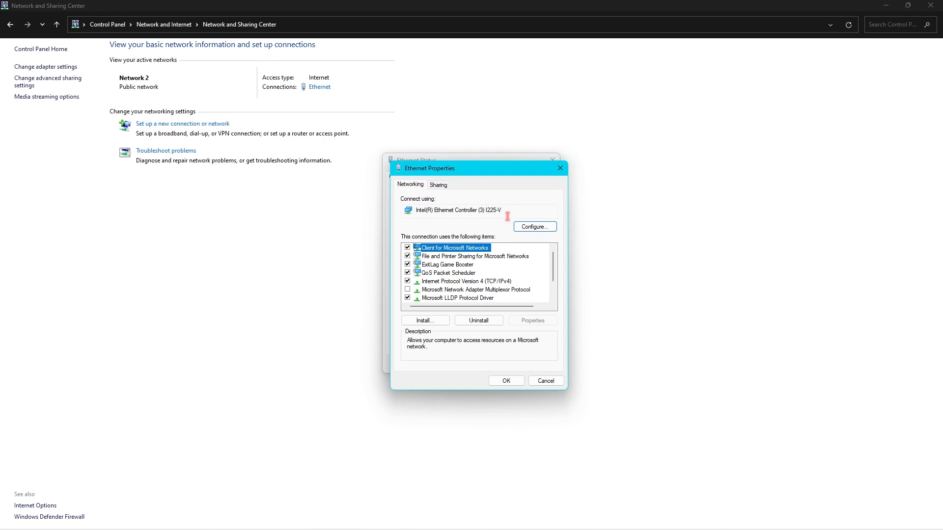
pyautogui.click(534, 227)
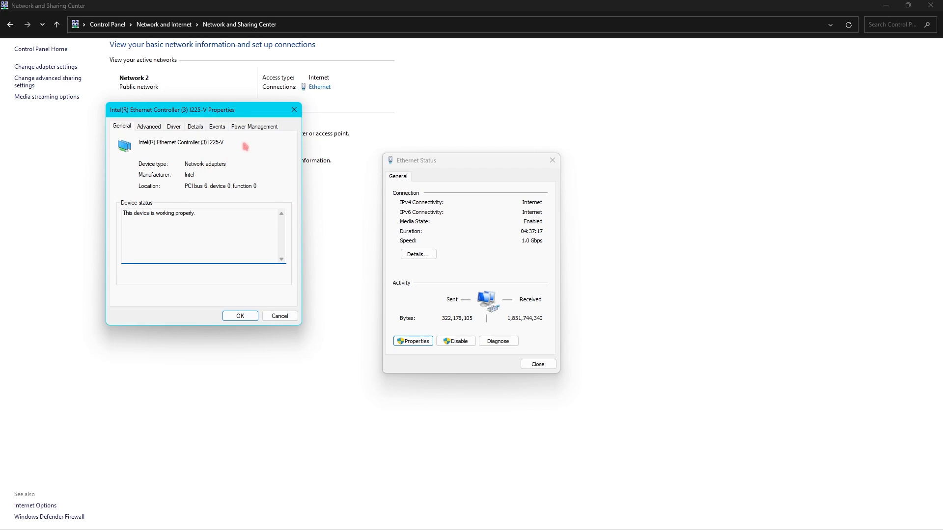
pyautogui.click(255, 127)
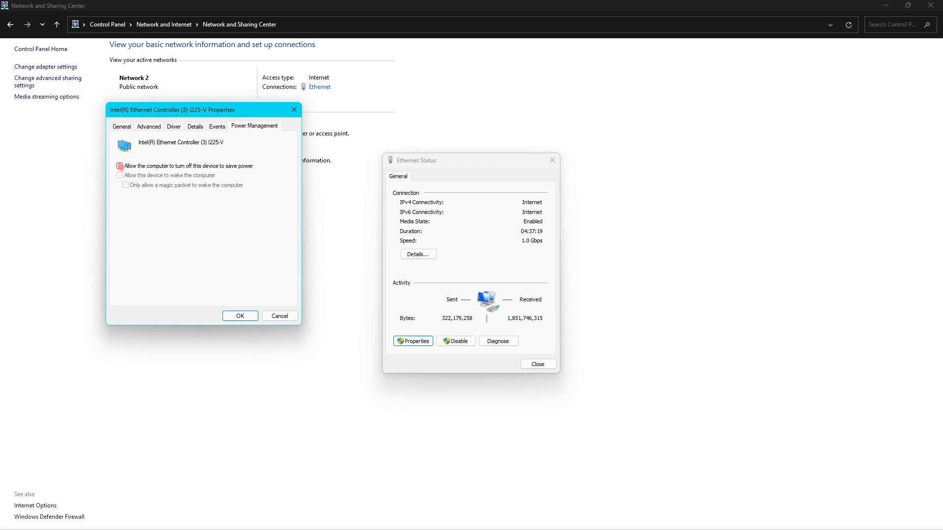
pyautogui.click(120, 165)
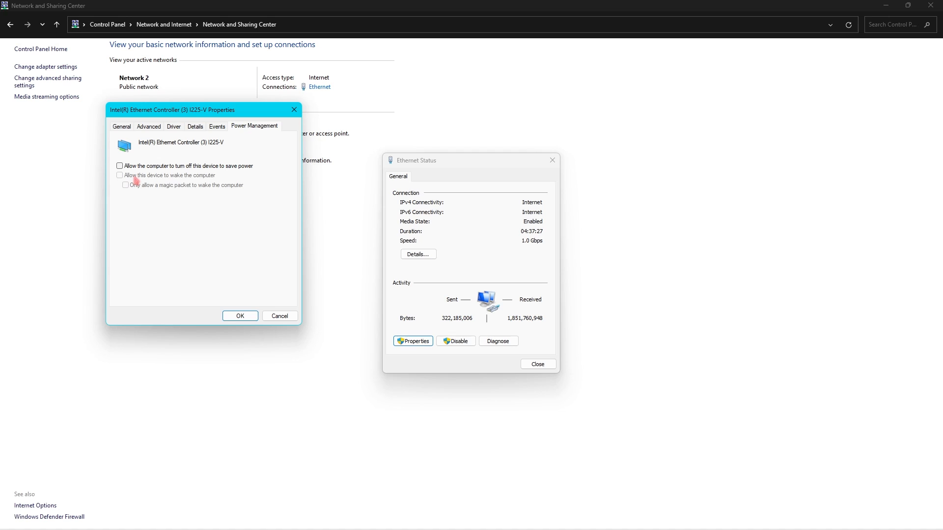
pyautogui.moveTo(179, 141)
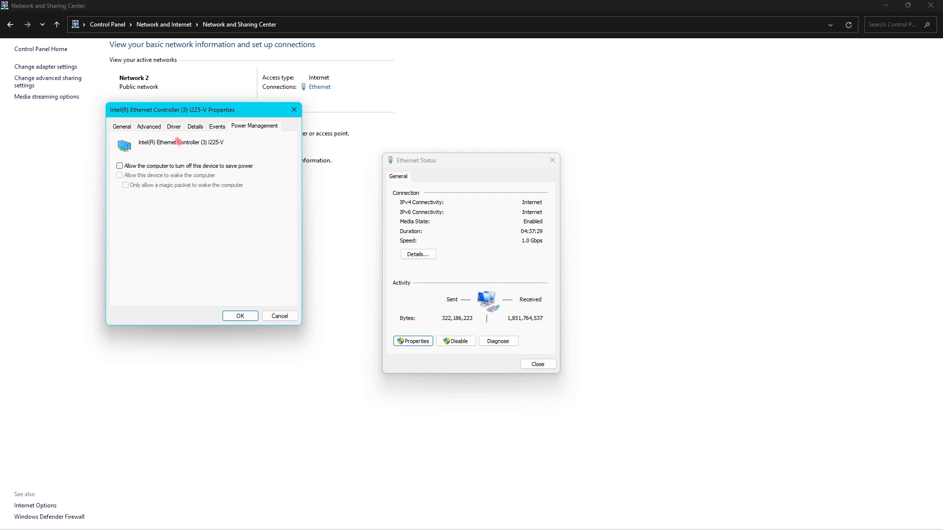
pyautogui.moveTo(171, 109); pyautogui.dragTo(252, 158)
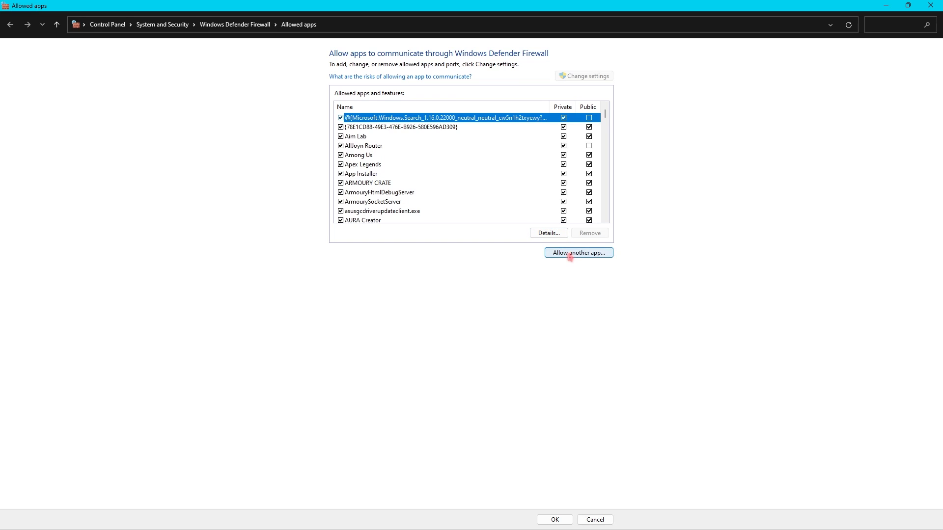
# - Add cod.exe as a firewall exception and acknowledge Call of Duty HQ is already listed
pyautogui.click(578, 252)
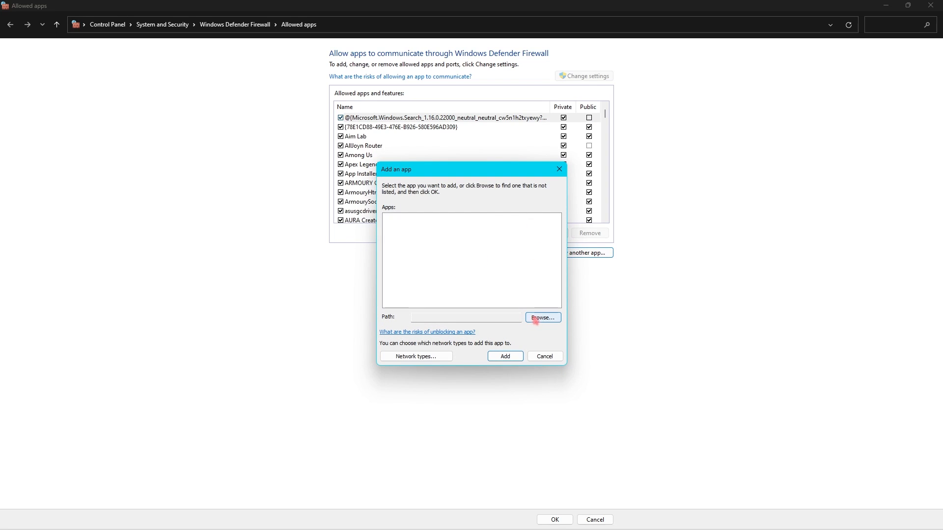
pyautogui.click(541, 318)
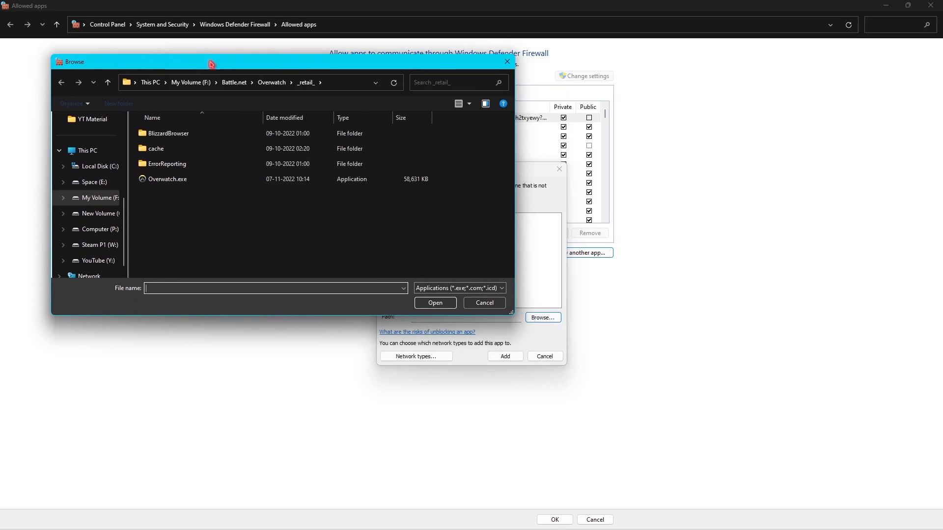
pyautogui.moveTo(250, 193)
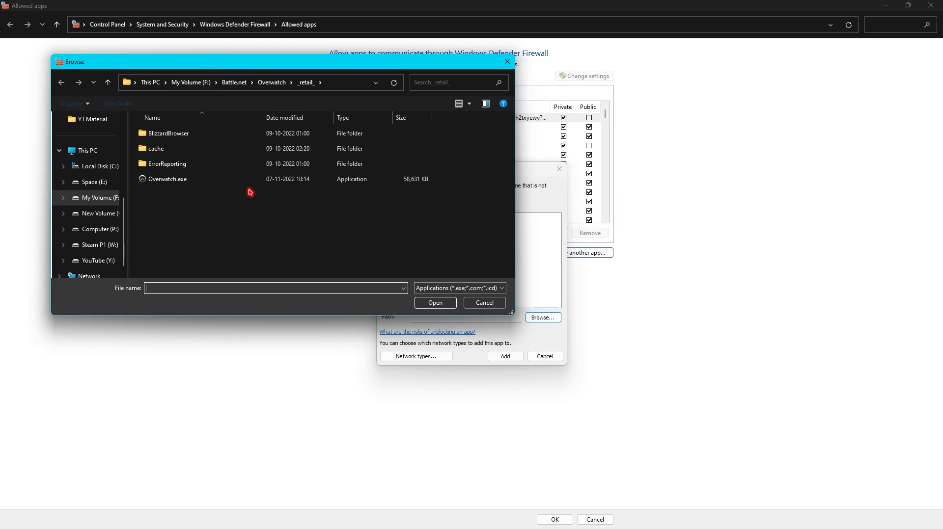
pyautogui.moveTo(198, 82)
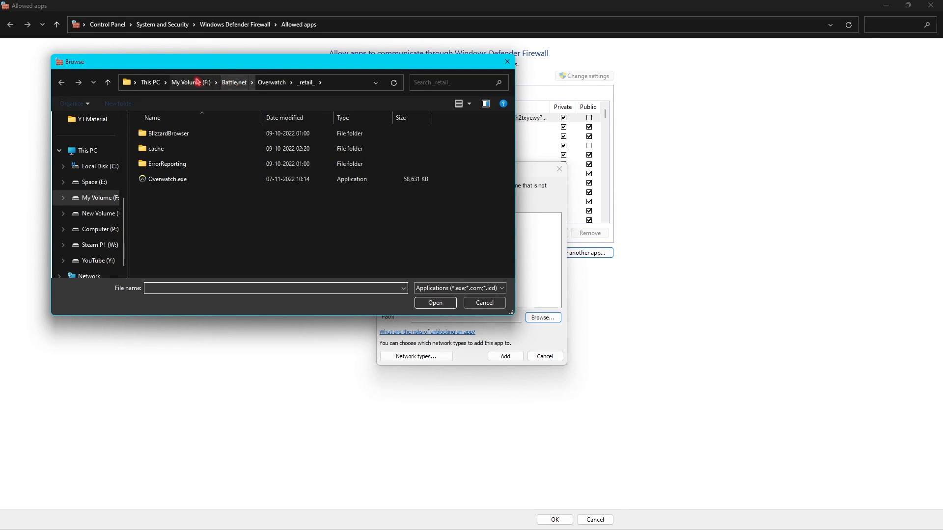
pyautogui.click(159, 226)
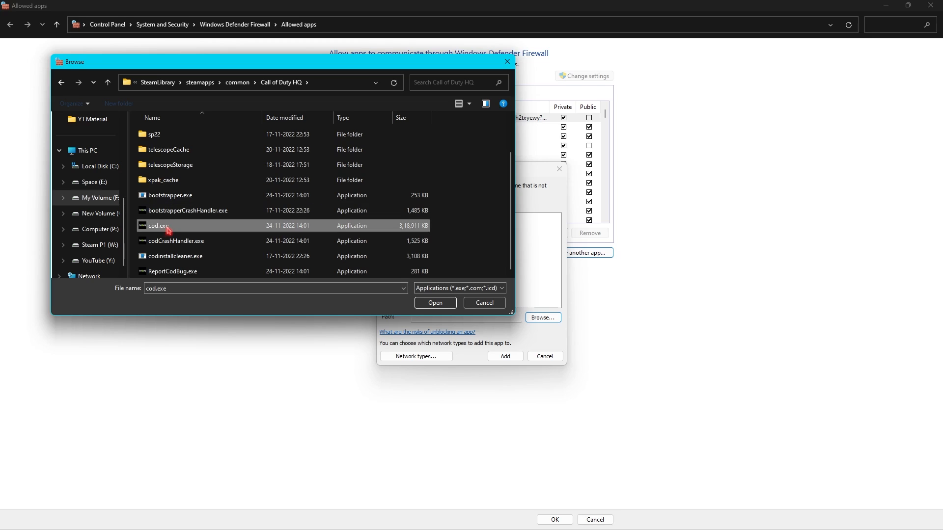
pyautogui.moveTo(435, 303)
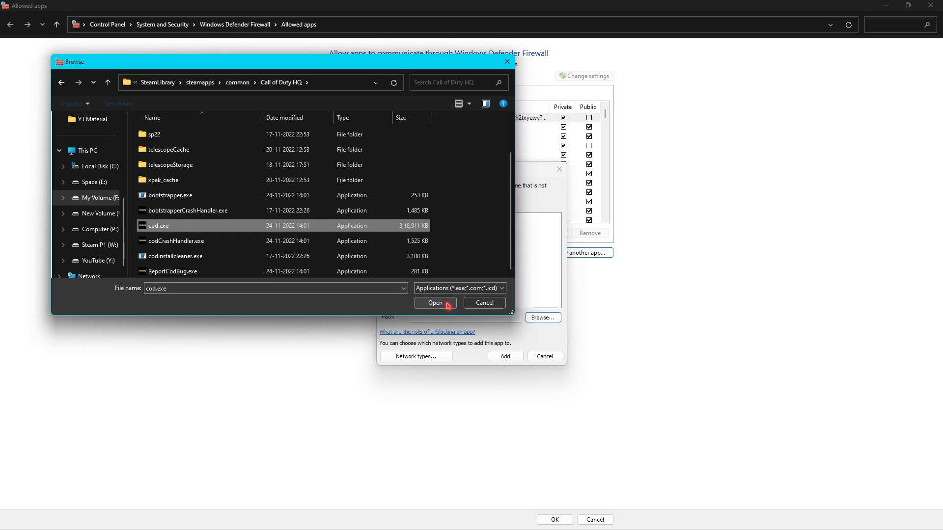
pyautogui.click(435, 302)
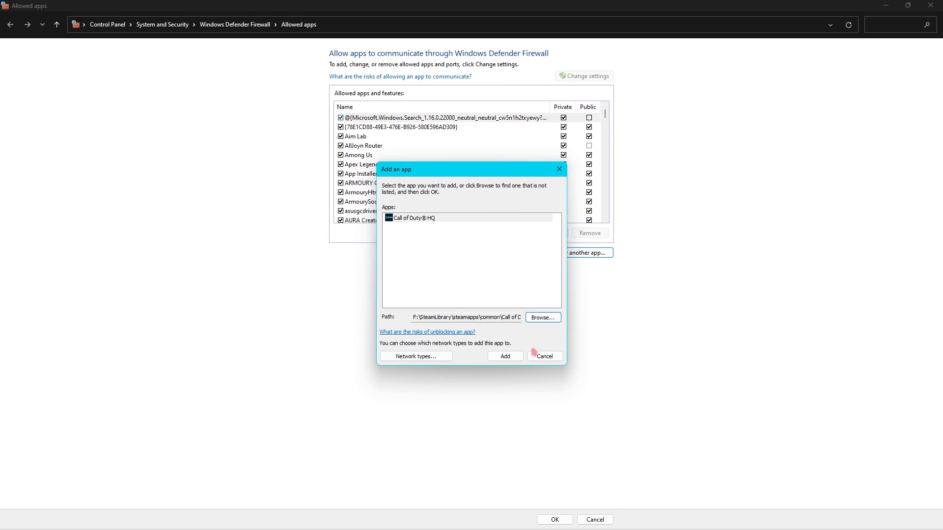
pyautogui.click(504, 355)
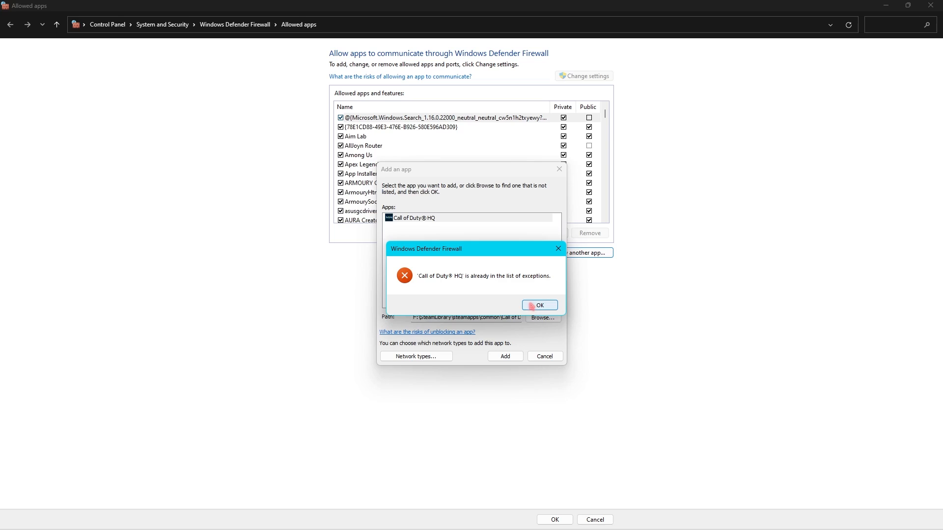
pyautogui.click(539, 304)
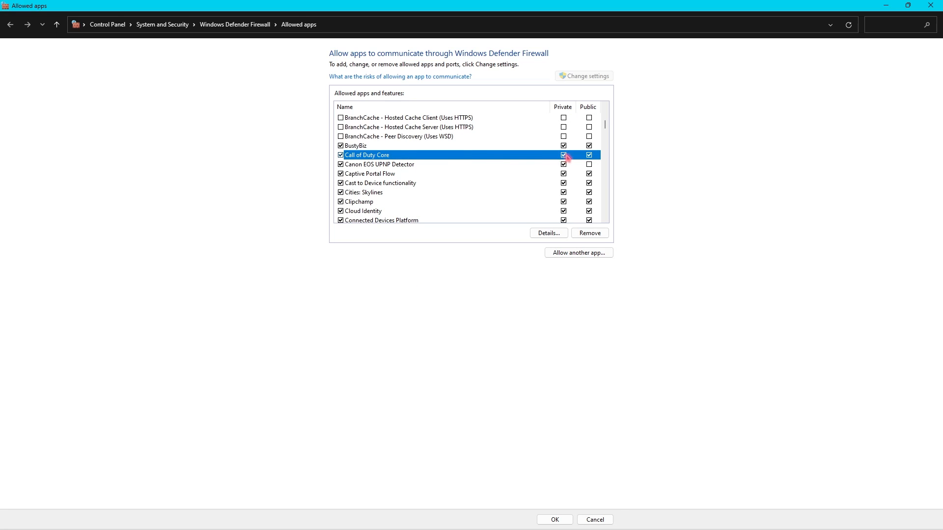
# - Confirm Call of Duty Core's firewall entry allows both Private and Public networks
pyautogui.click(564, 154)
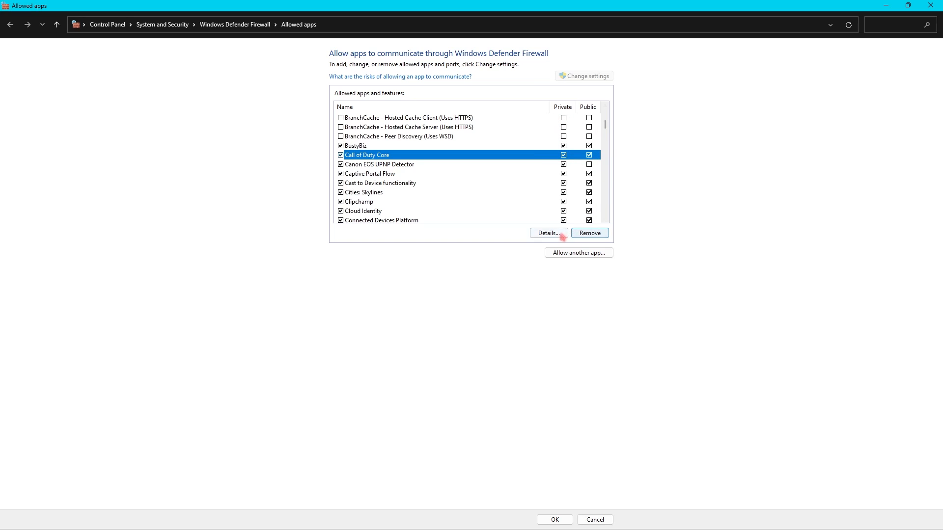
pyautogui.click(547, 233)
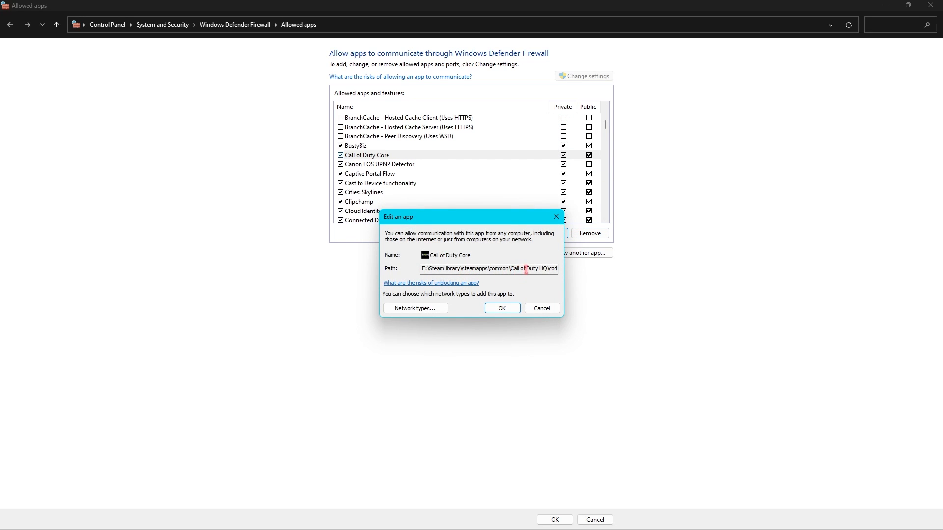
pyautogui.click(415, 307)
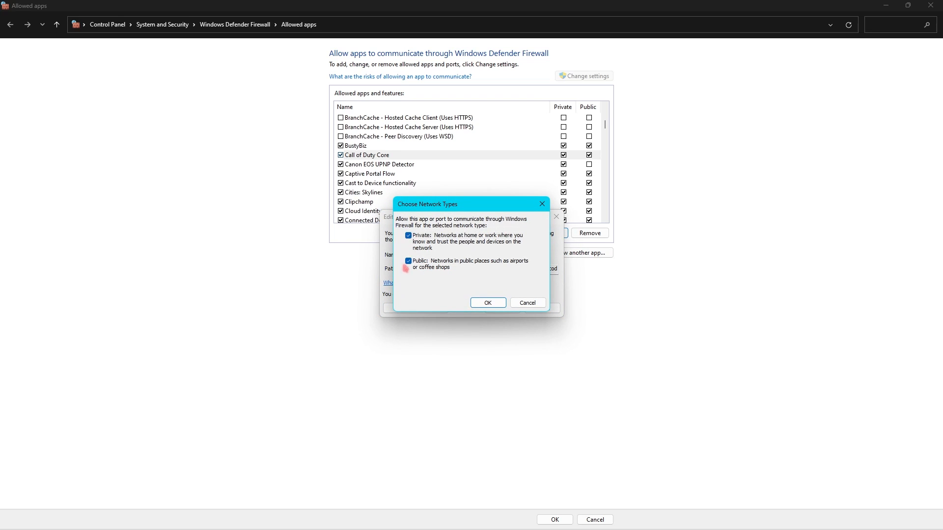
pyautogui.click(487, 302)
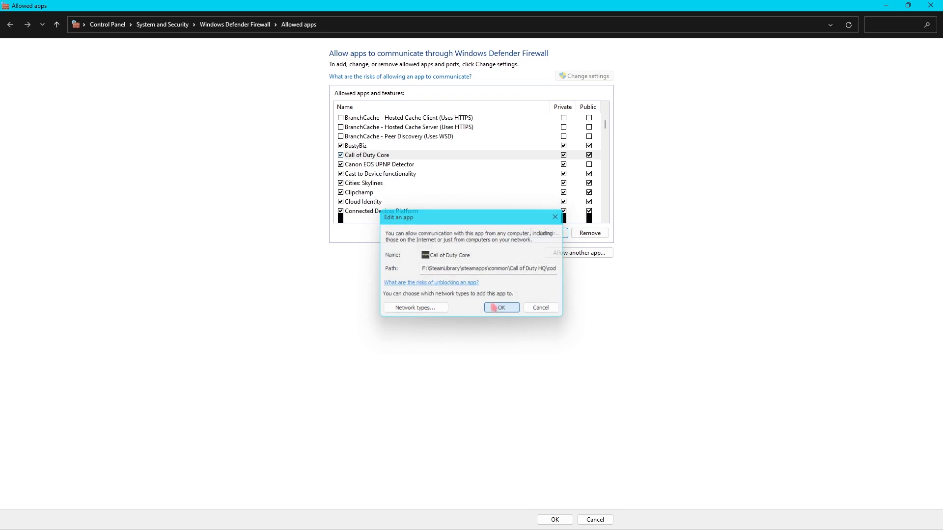
pyautogui.click(500, 307)
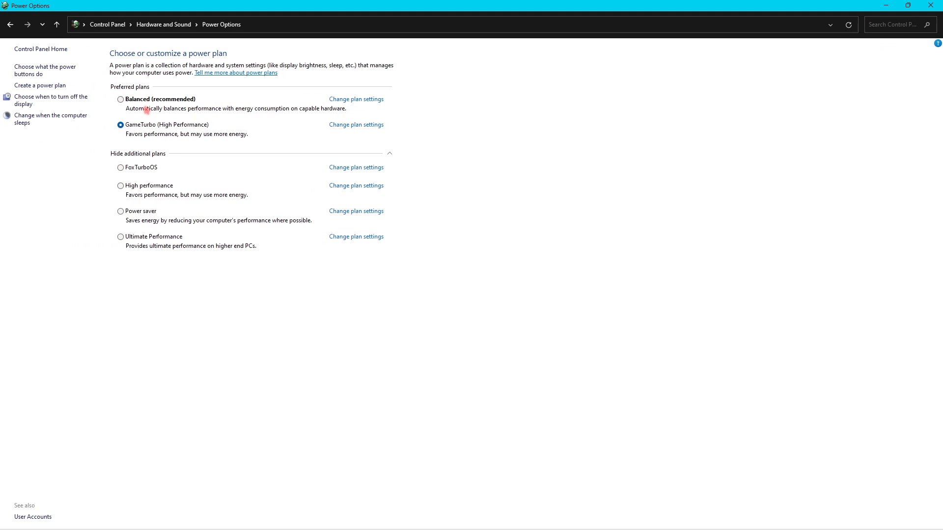
# - Try High performance and Ultimate Performance, then select Balanced (recommended) as the active plan
pyautogui.click(121, 186)
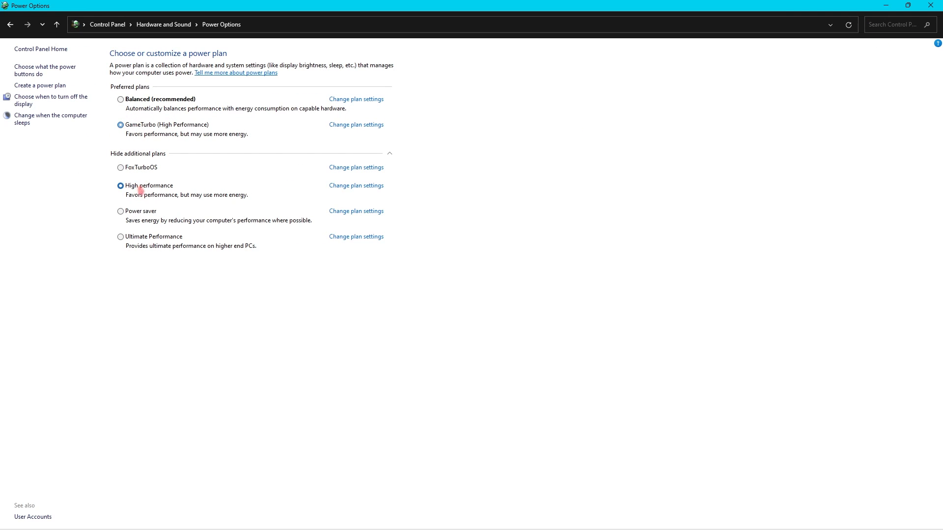
pyautogui.click(121, 236)
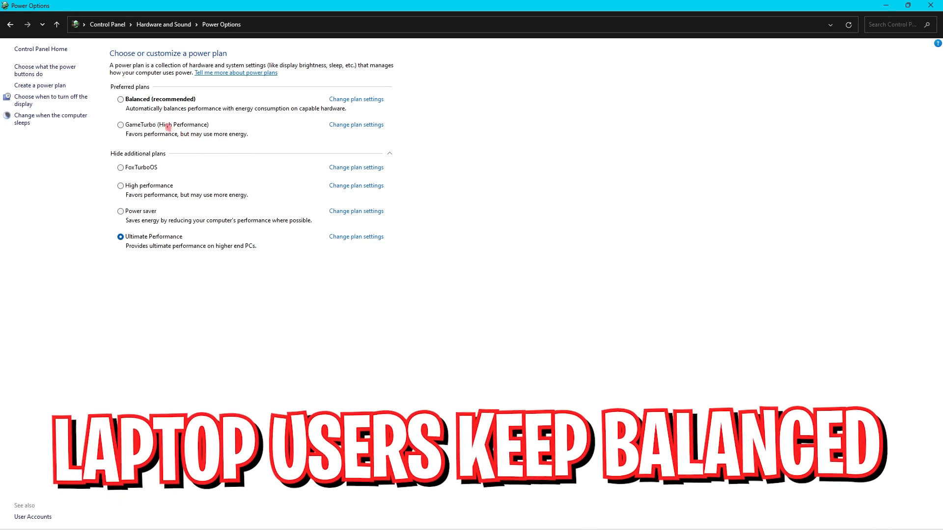
pyautogui.click(120, 98)
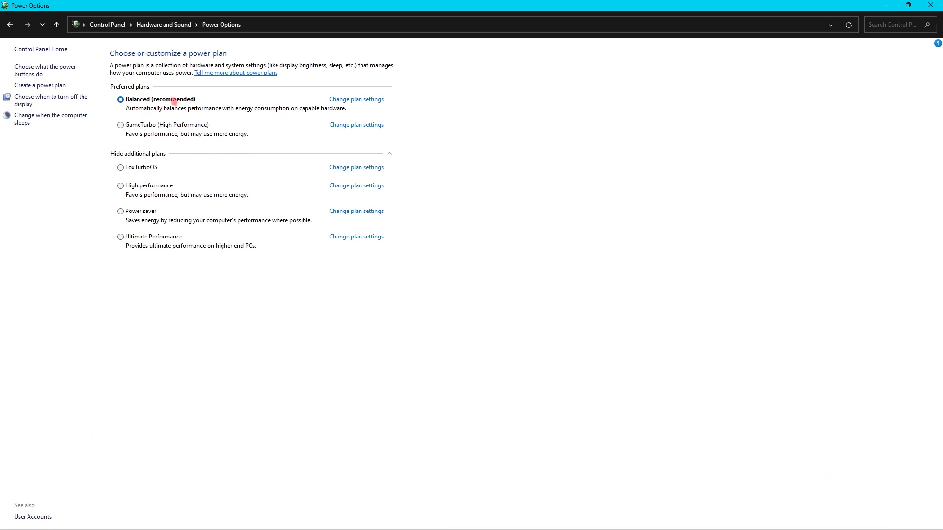
pyautogui.moveTo(91, 188)
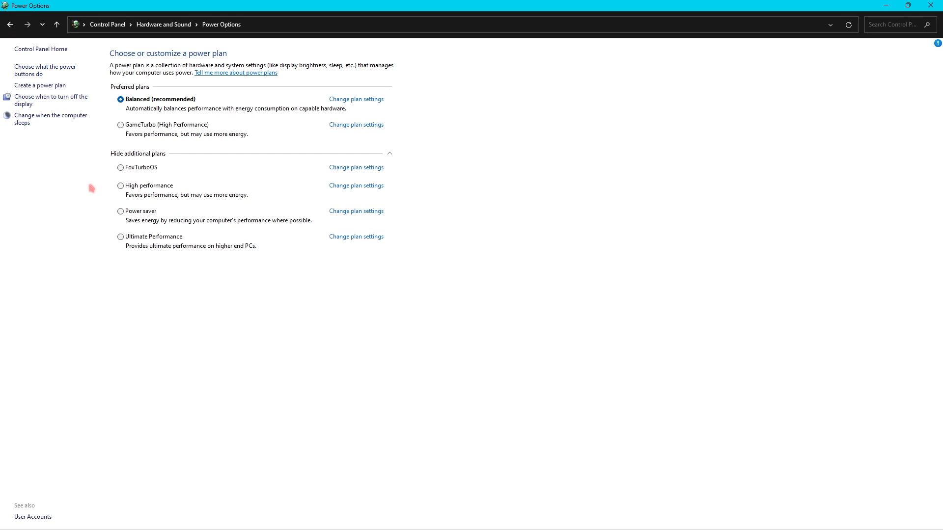
pyautogui.moveTo(123, 249)
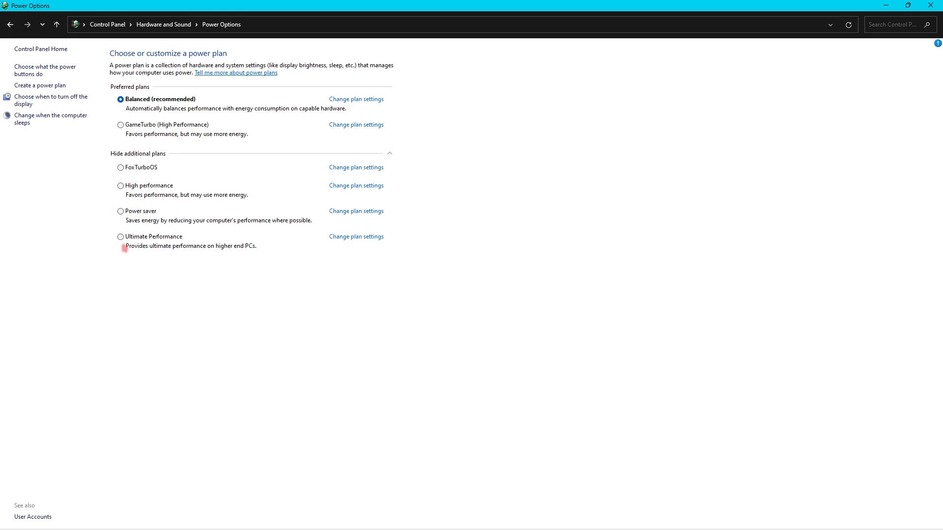